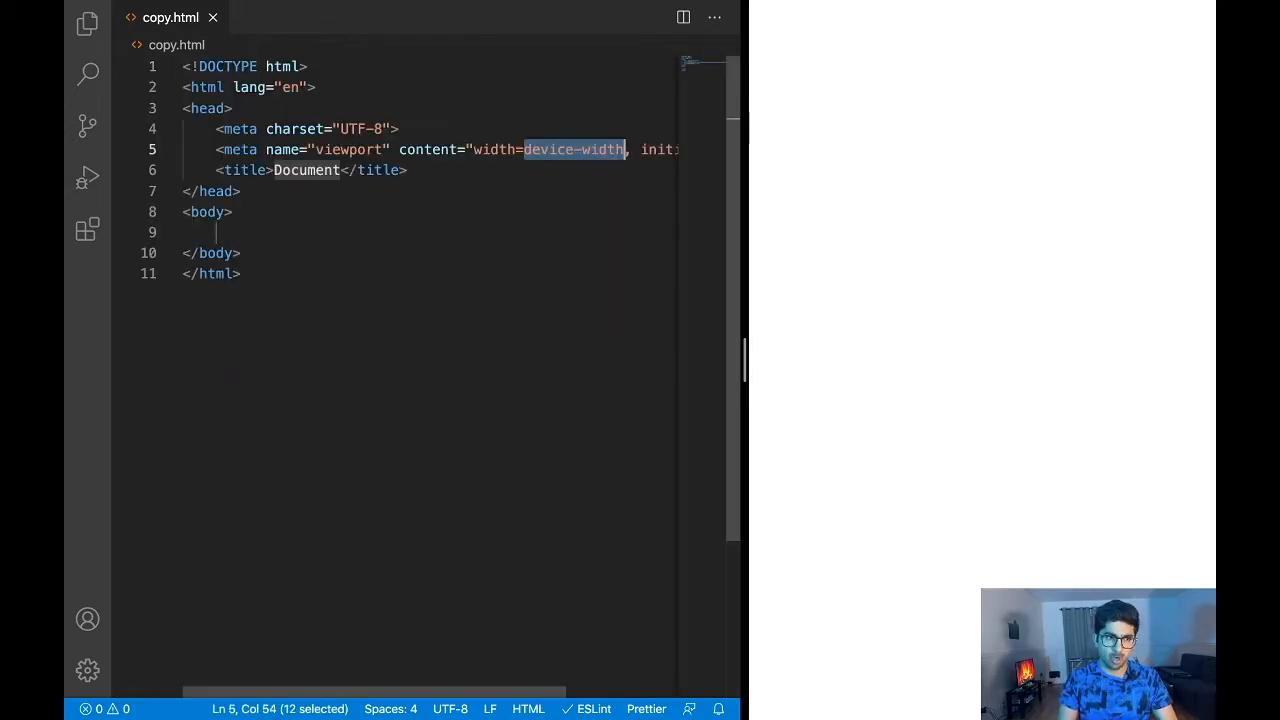
Add a <p> of Emmet-expanded Lorem ipsum text to the body of copy.html.
left_click(240, 232)
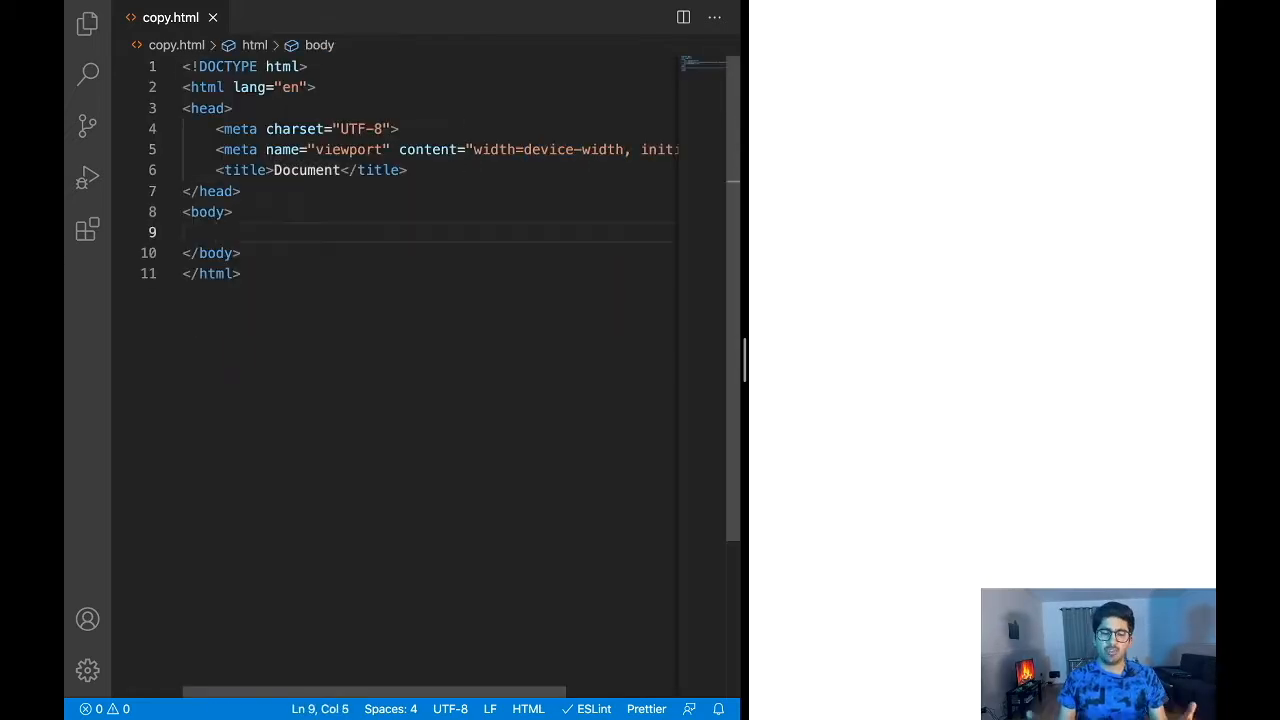
type("p></p>")
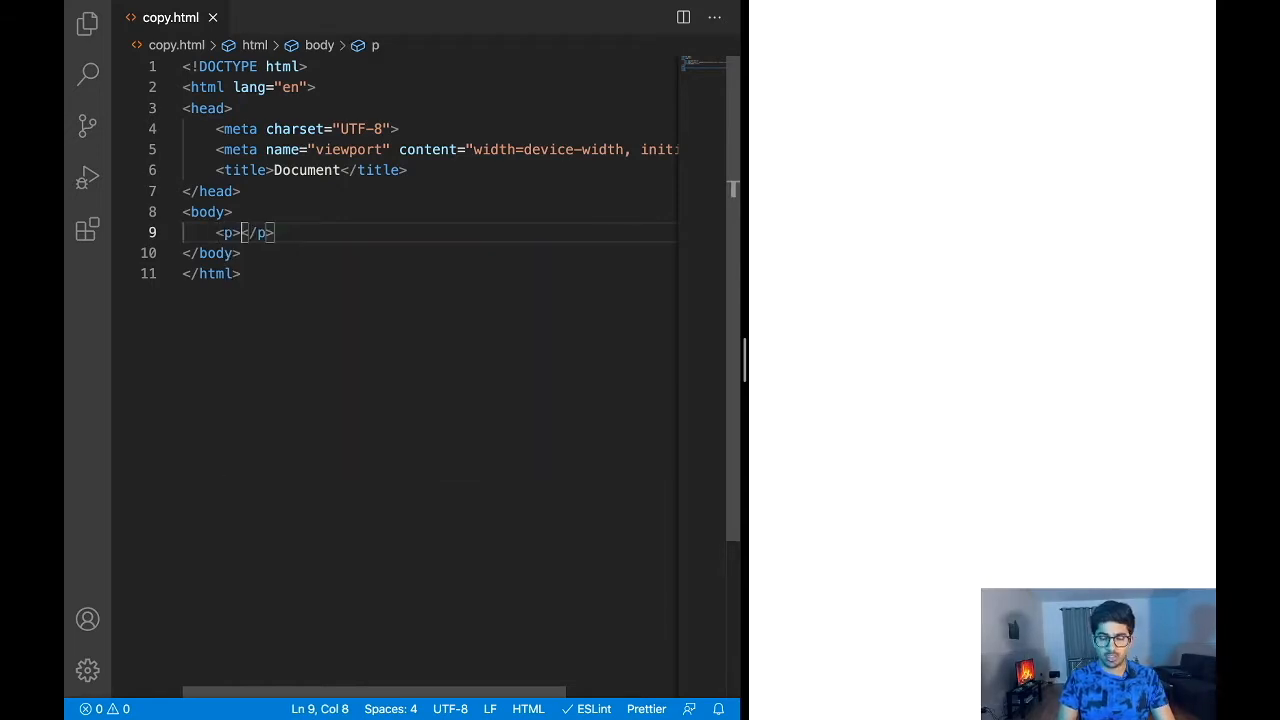
type("lorem ipsum, dolor sit amet consectetur adipisicing e")
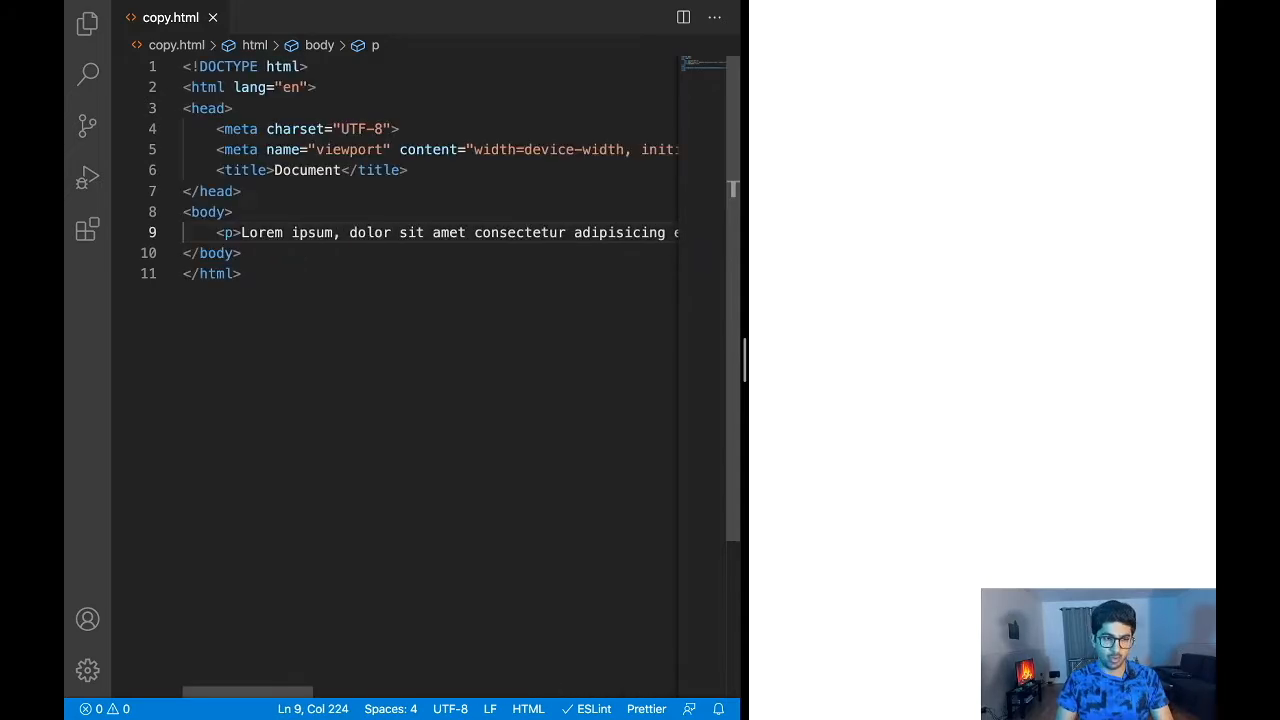
left_click(232, 211)
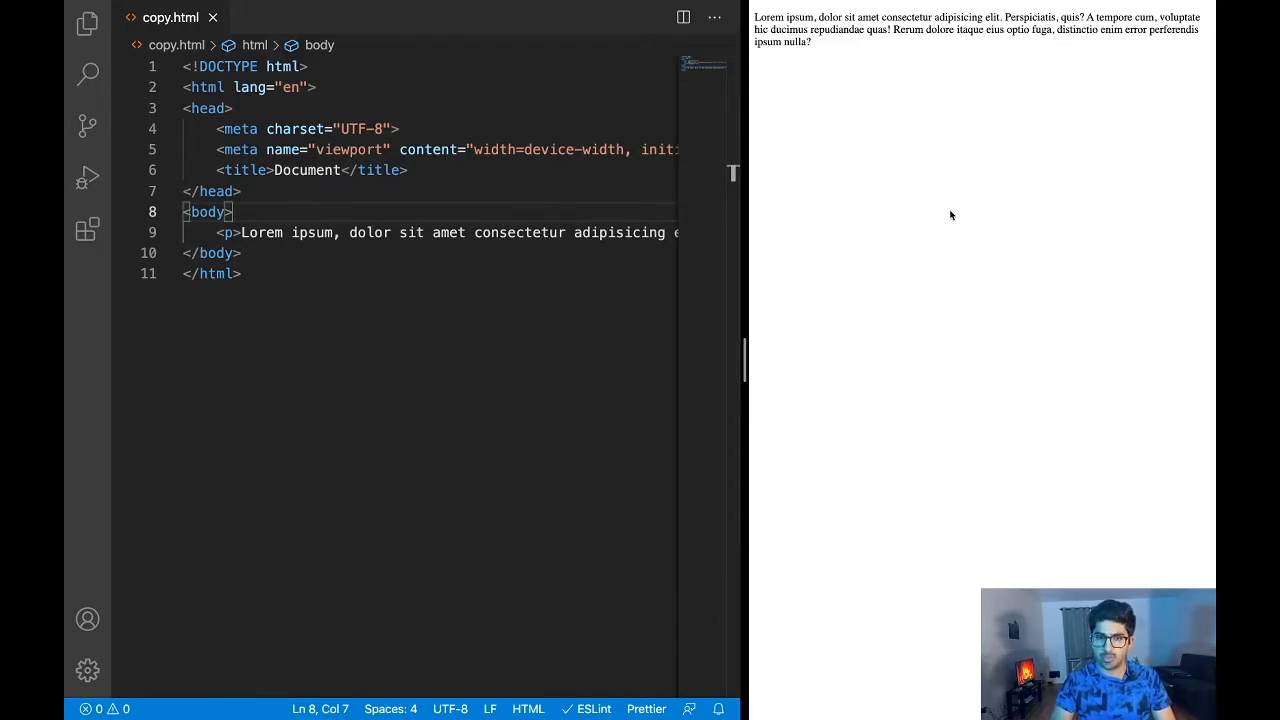
Add a <script> block, onclick="copyToClipboard(this)" on the paragraph, and const copyToClipboard = element => { }.
type("script>")
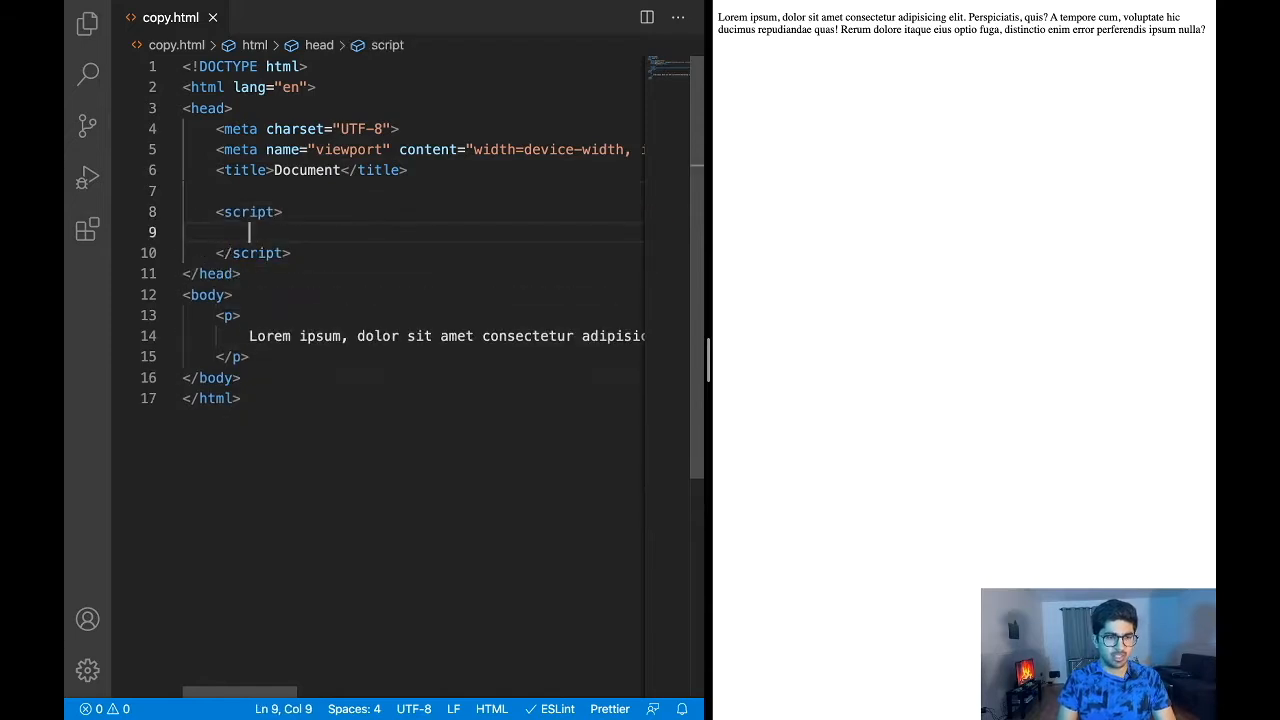
left_click(240, 315)
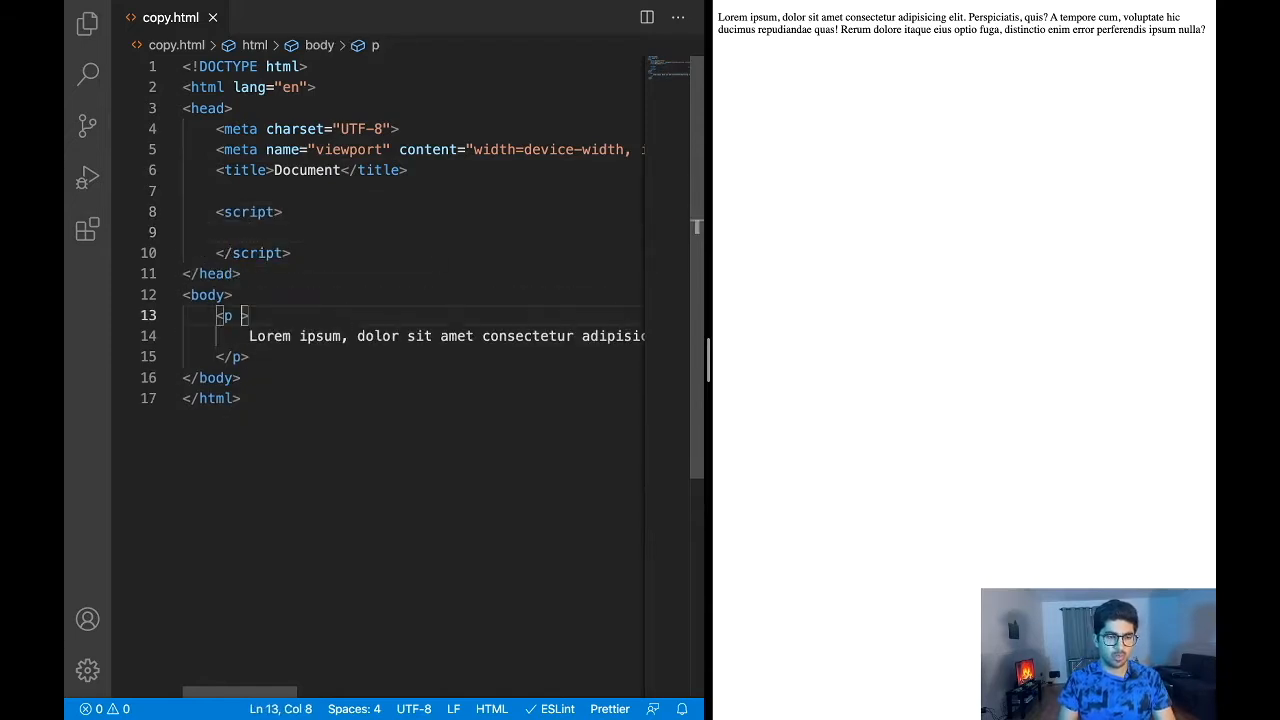
type("onclick=\"")
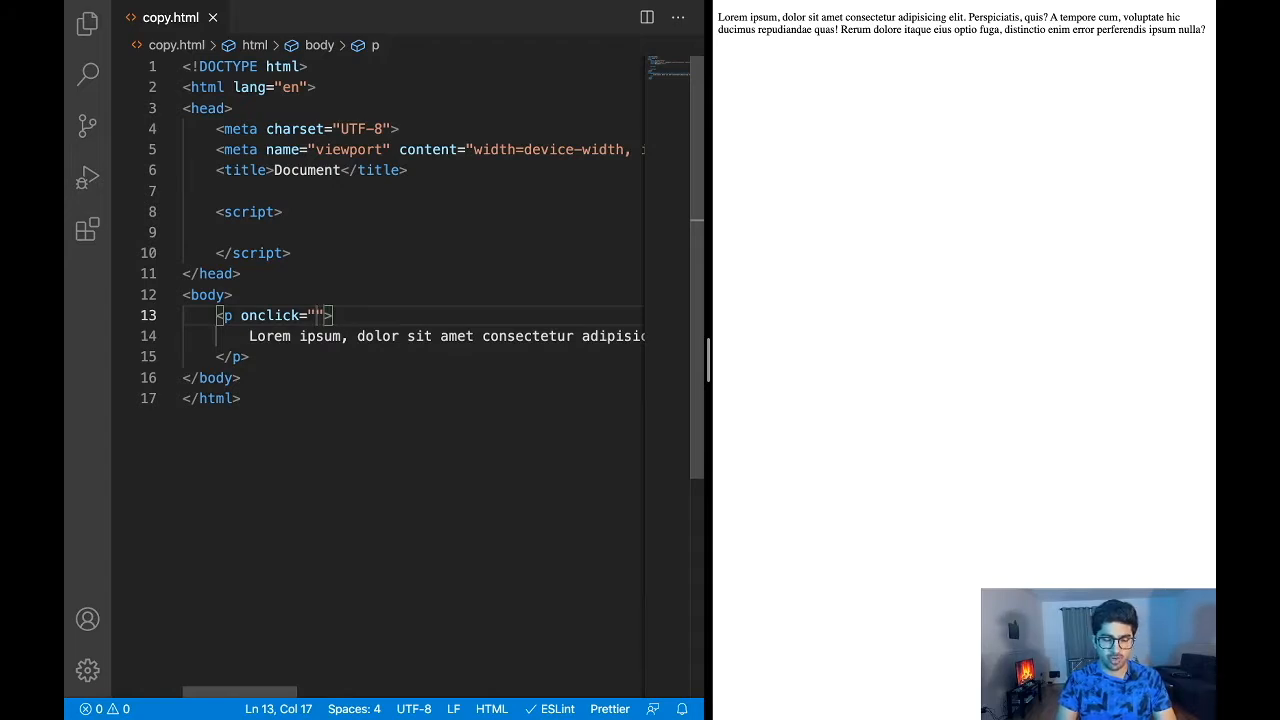
type("copyTo")
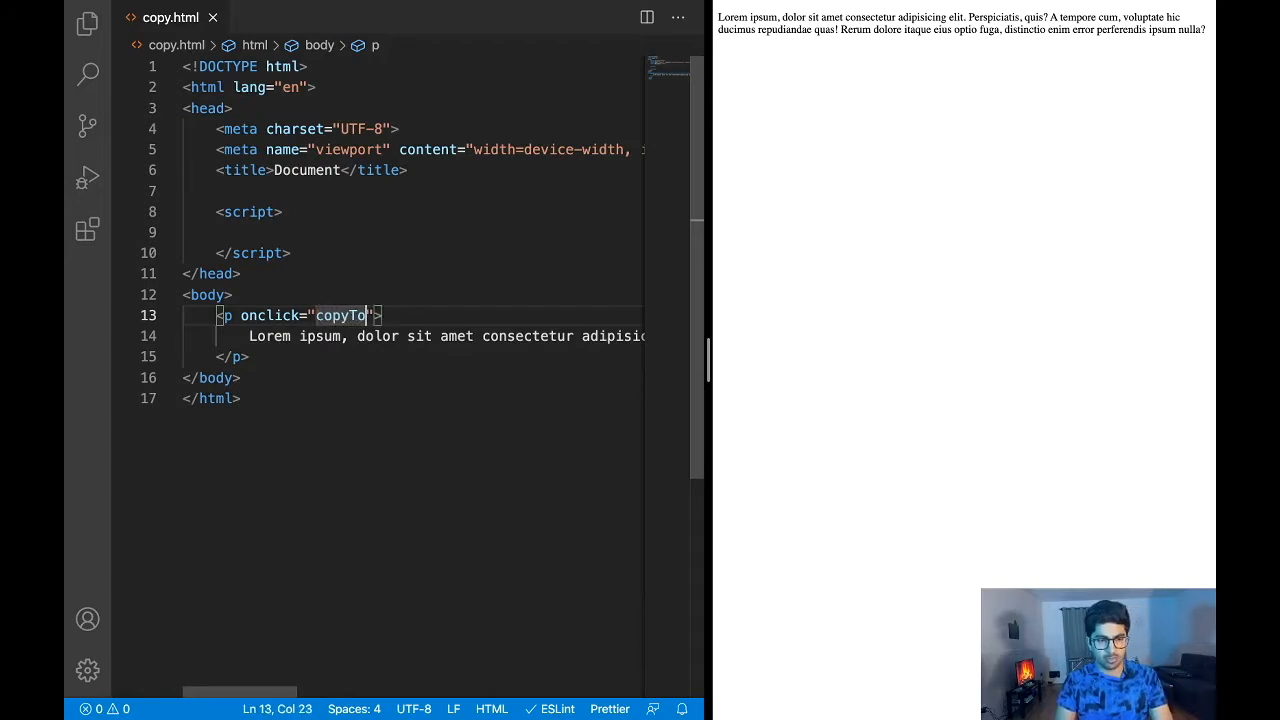
type("Clipb")
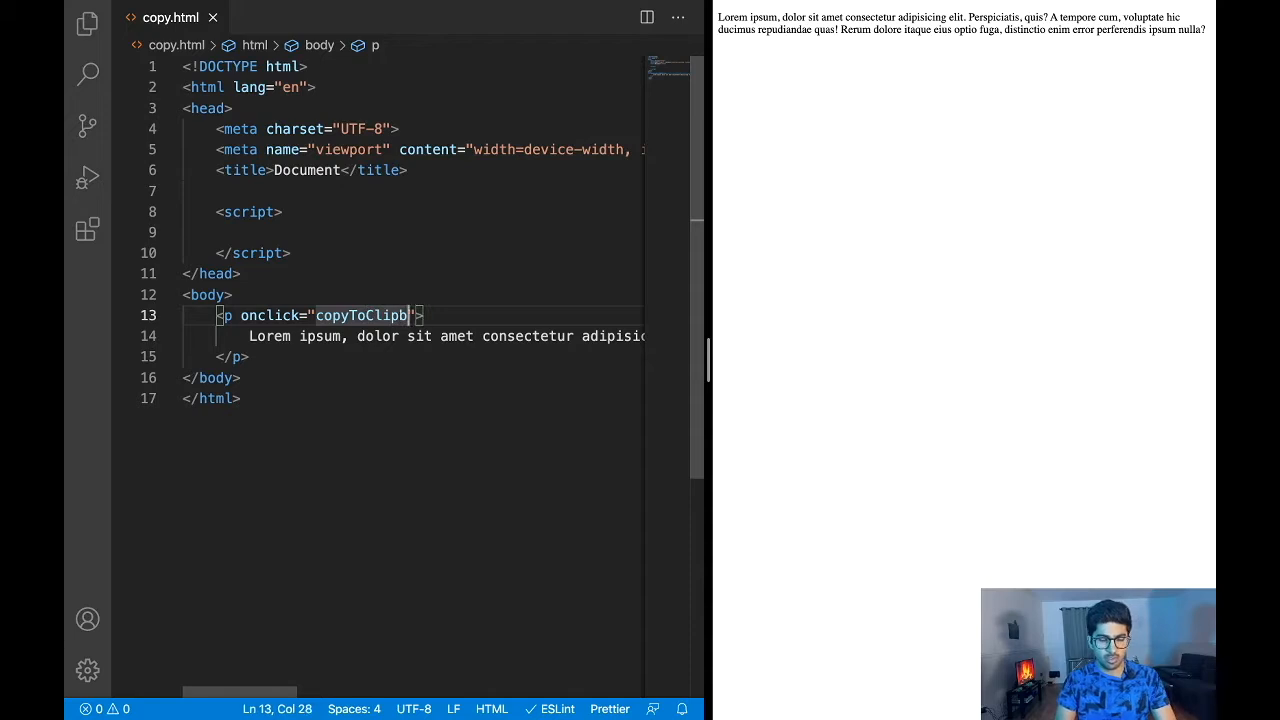
type("oard(this)")
left_click(413, 232)
type("const copyToClipboard = elem")
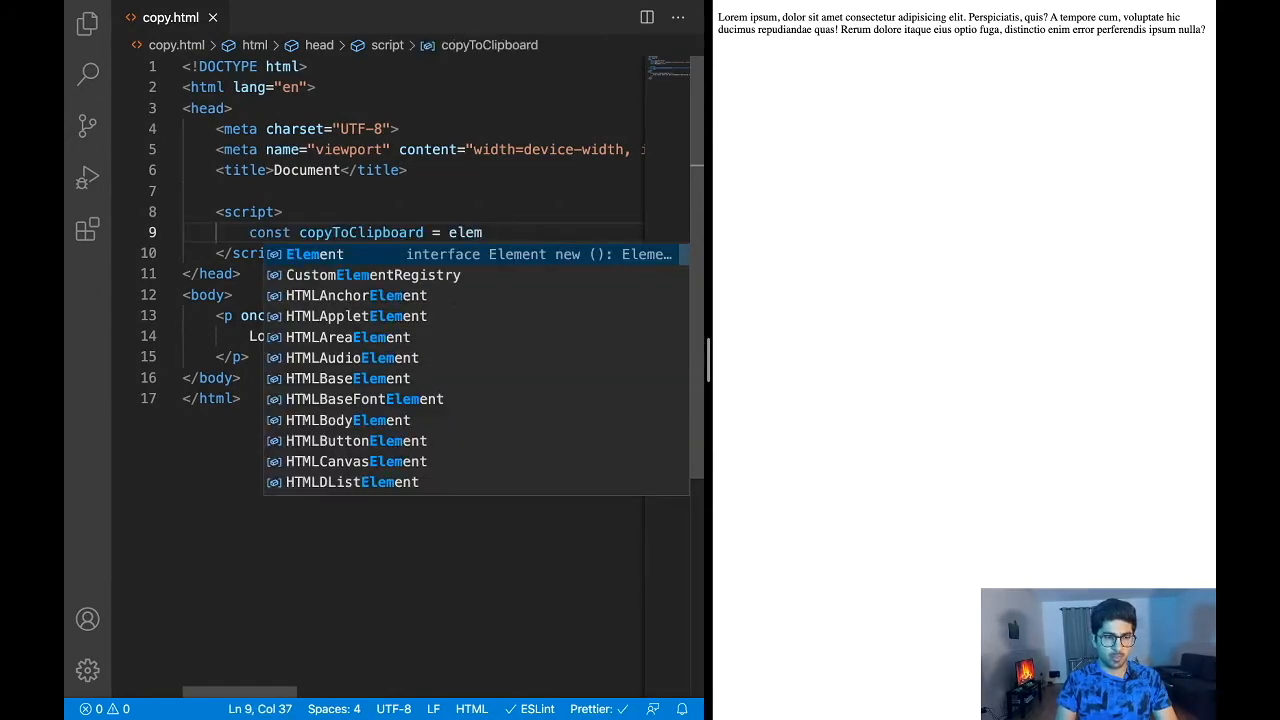
type("ent")
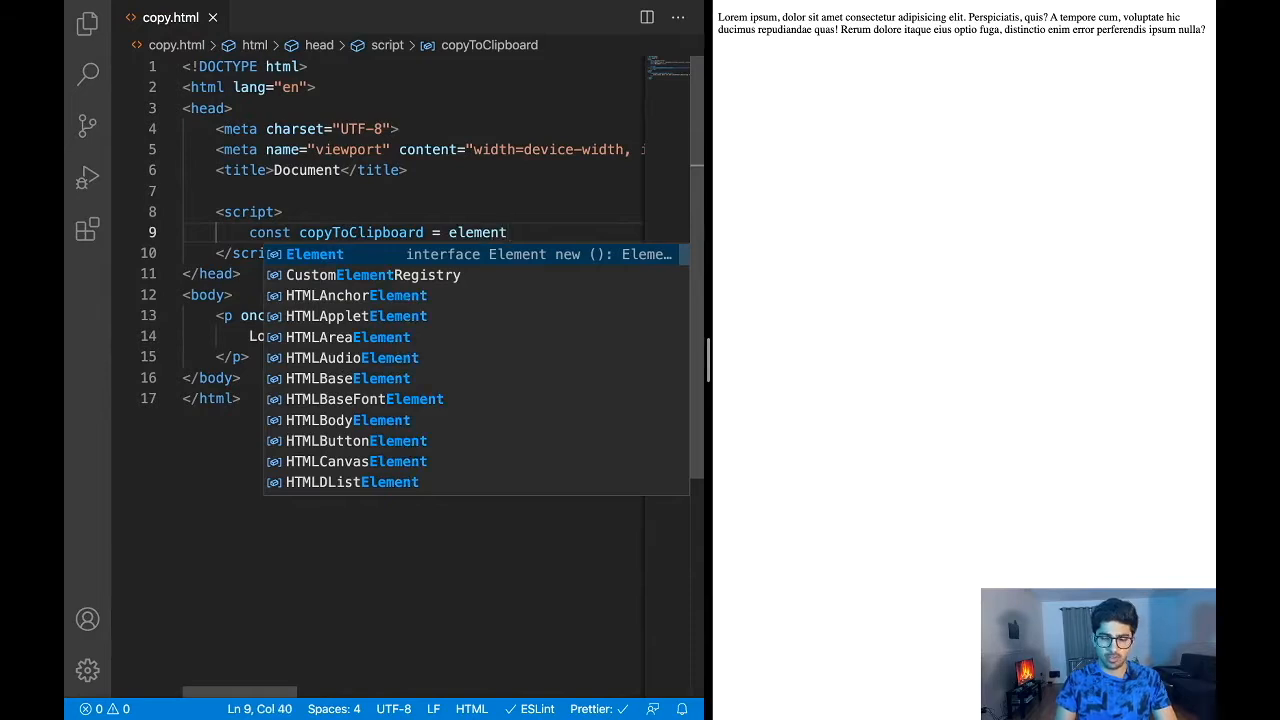
type("=> {")
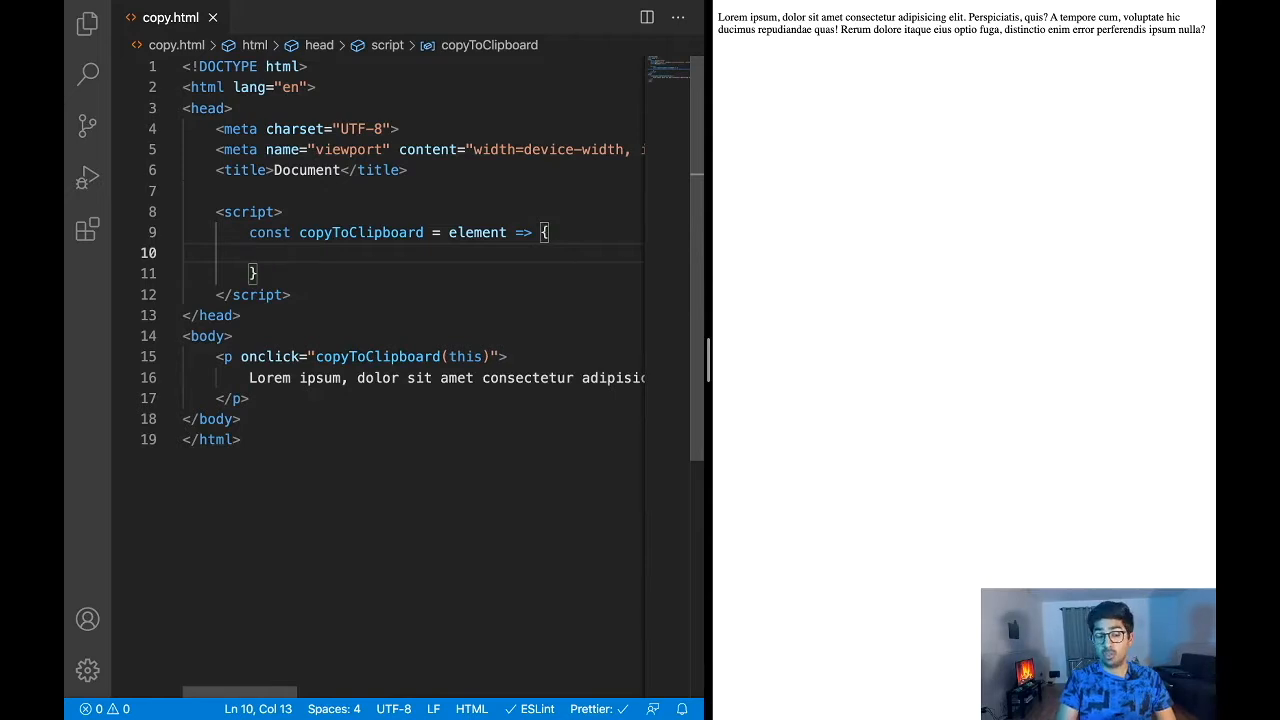
Add console.log(element) and inspect the logged <p> in the browser console after clicking it.
type("console.log(element);")
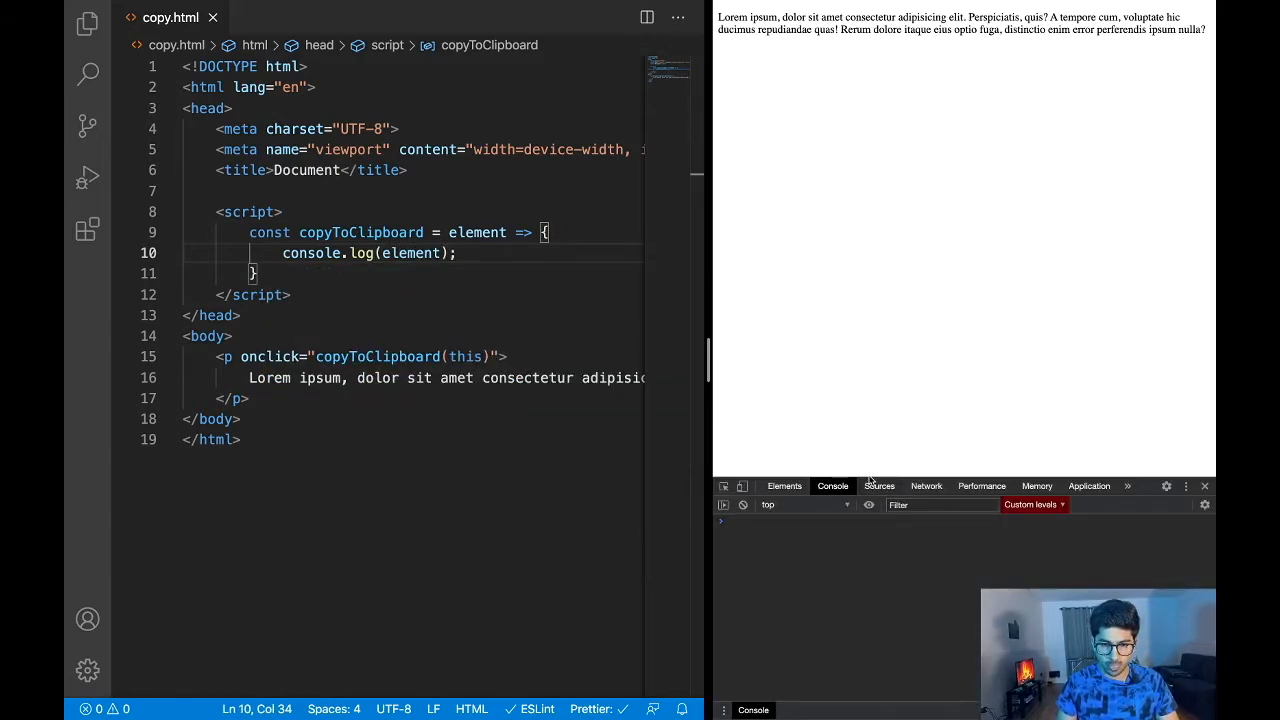
left_click(960, 23)
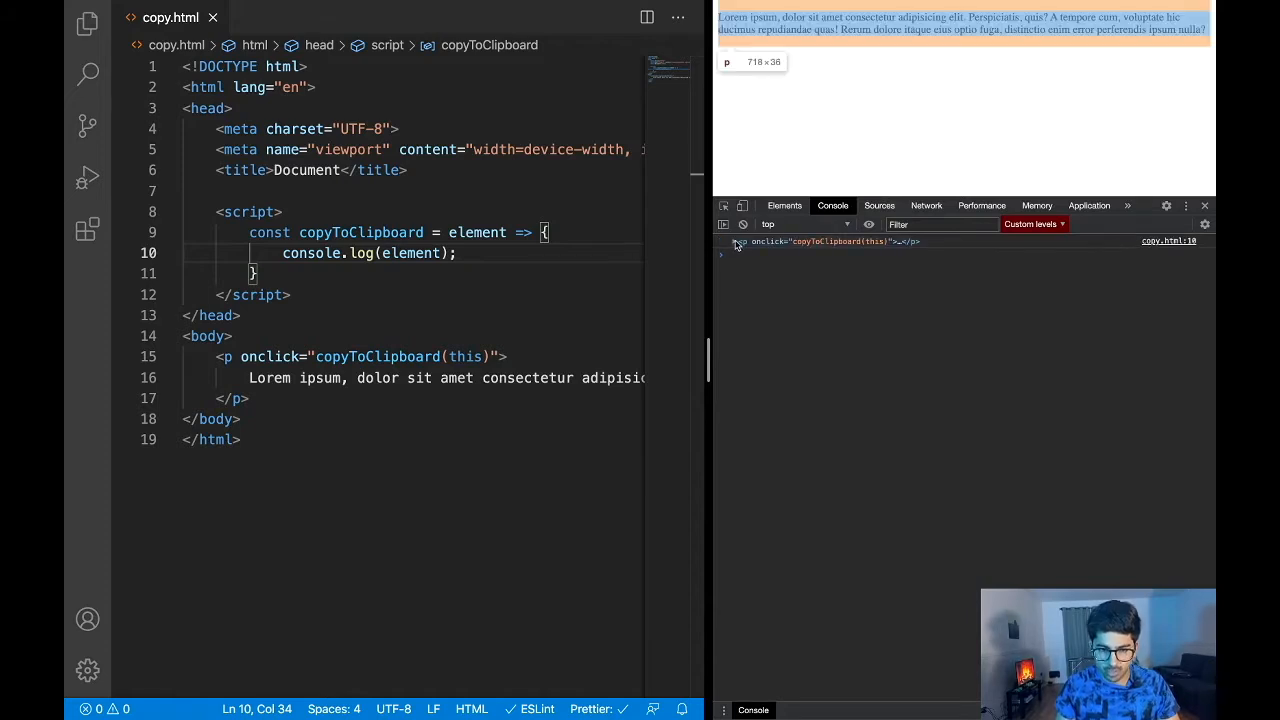
left_click(734, 241)
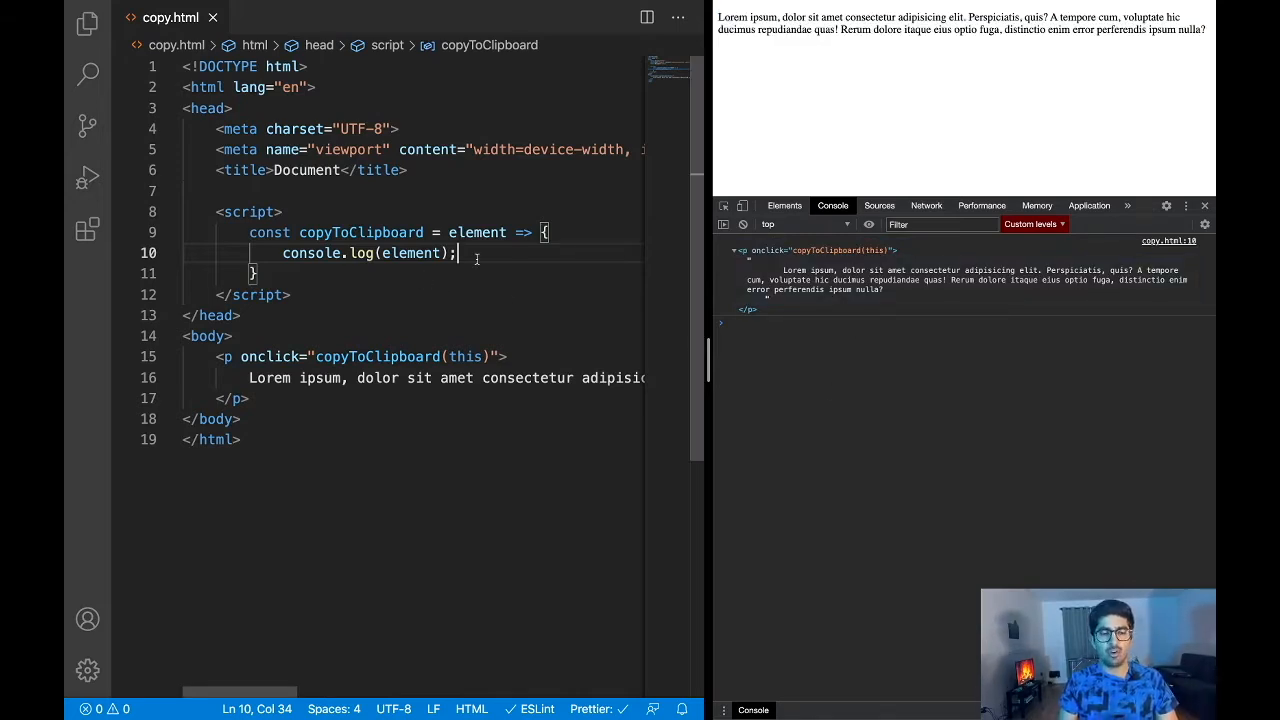
key("enter")
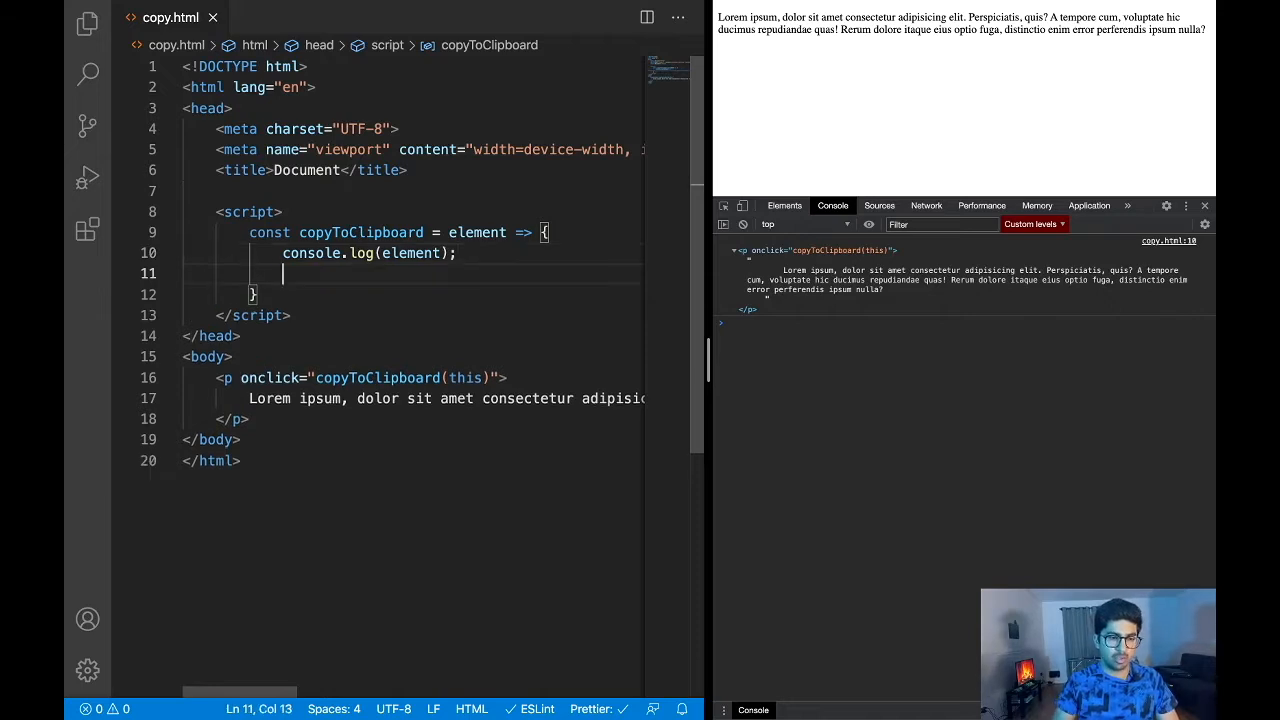
Declare const textToCopy = element.innerHTML inside copyToClipboard.
type("const")
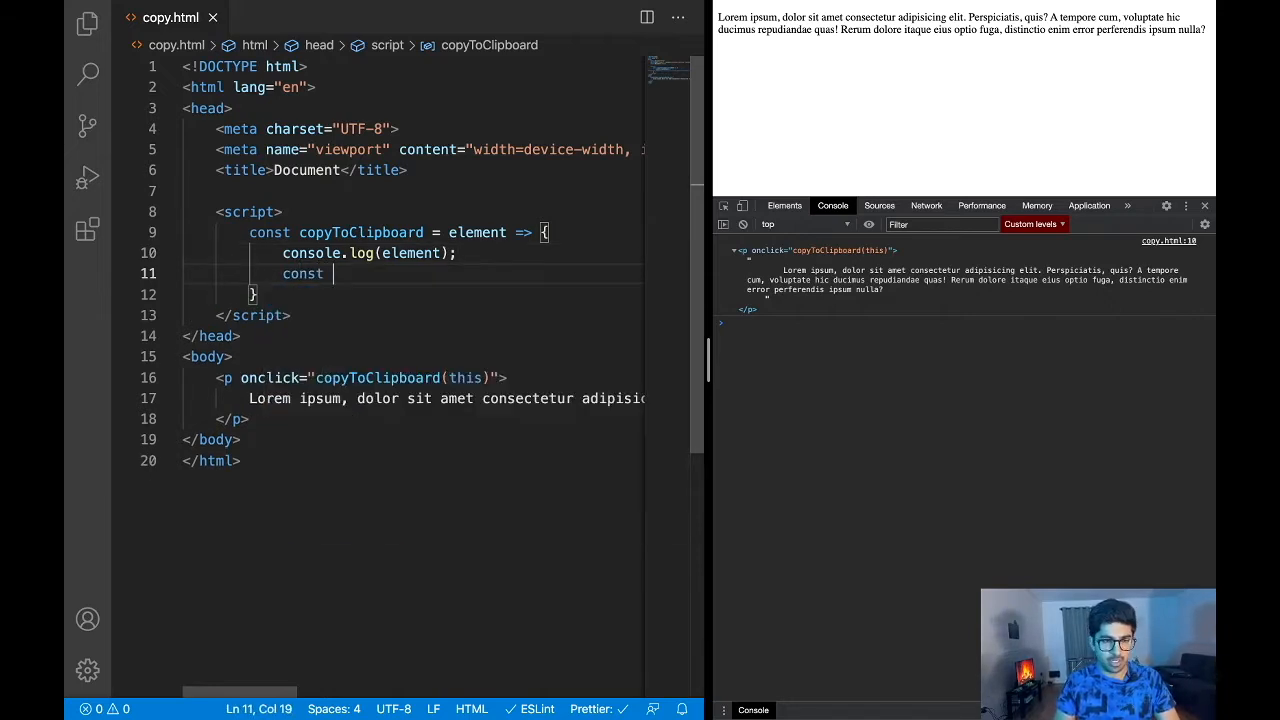
type("textToCopy = element.inner")
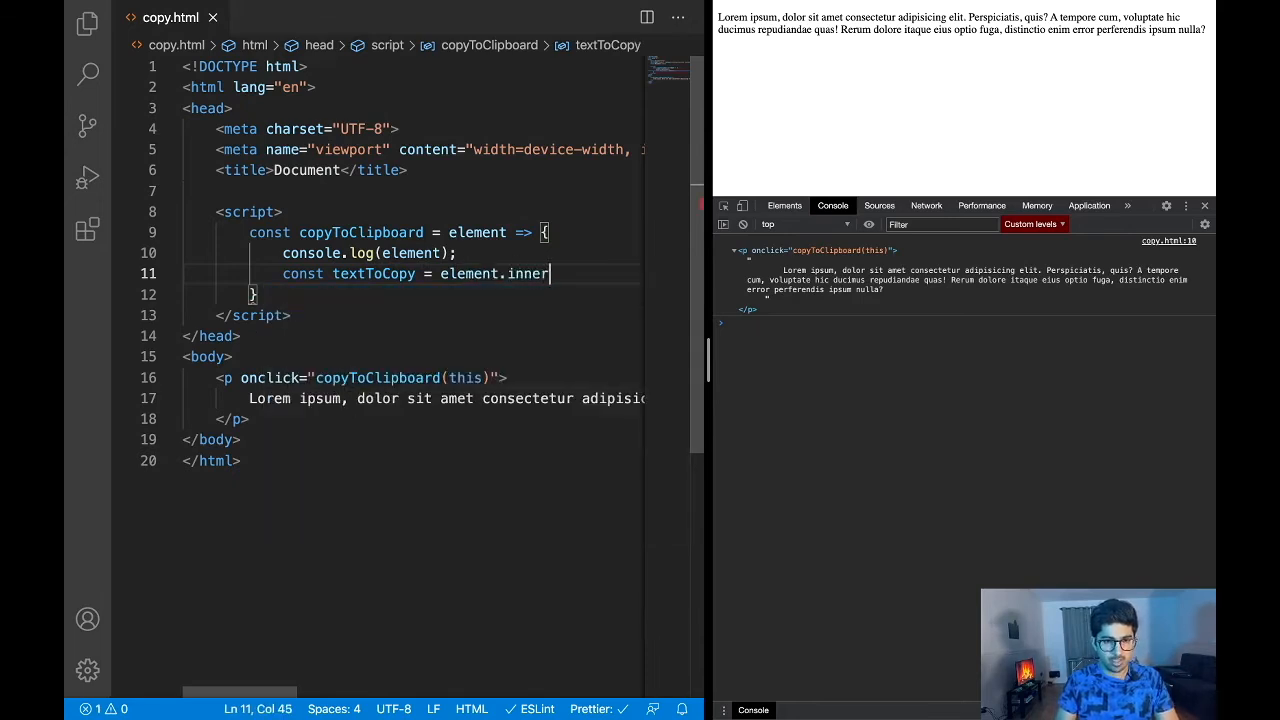
type("HTML;")
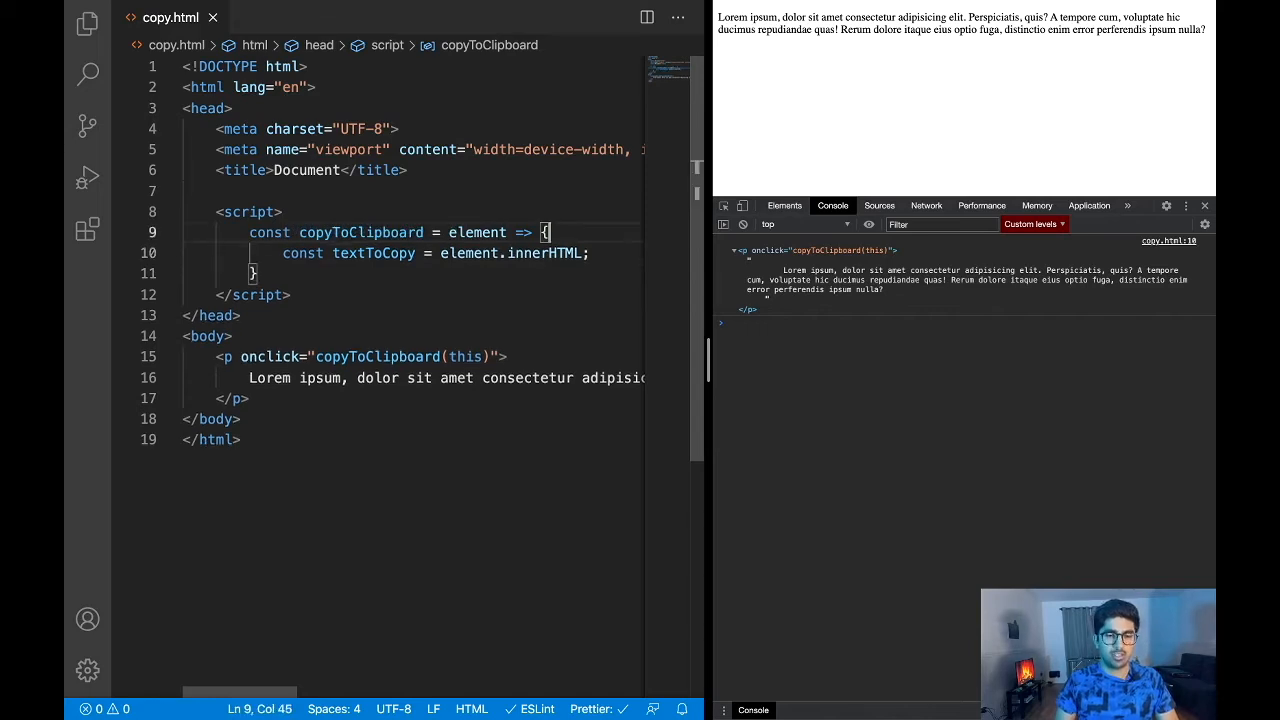
Temporarily log textToCopy to check the paragraph text, then delete that log line.
type("console.log(element);")
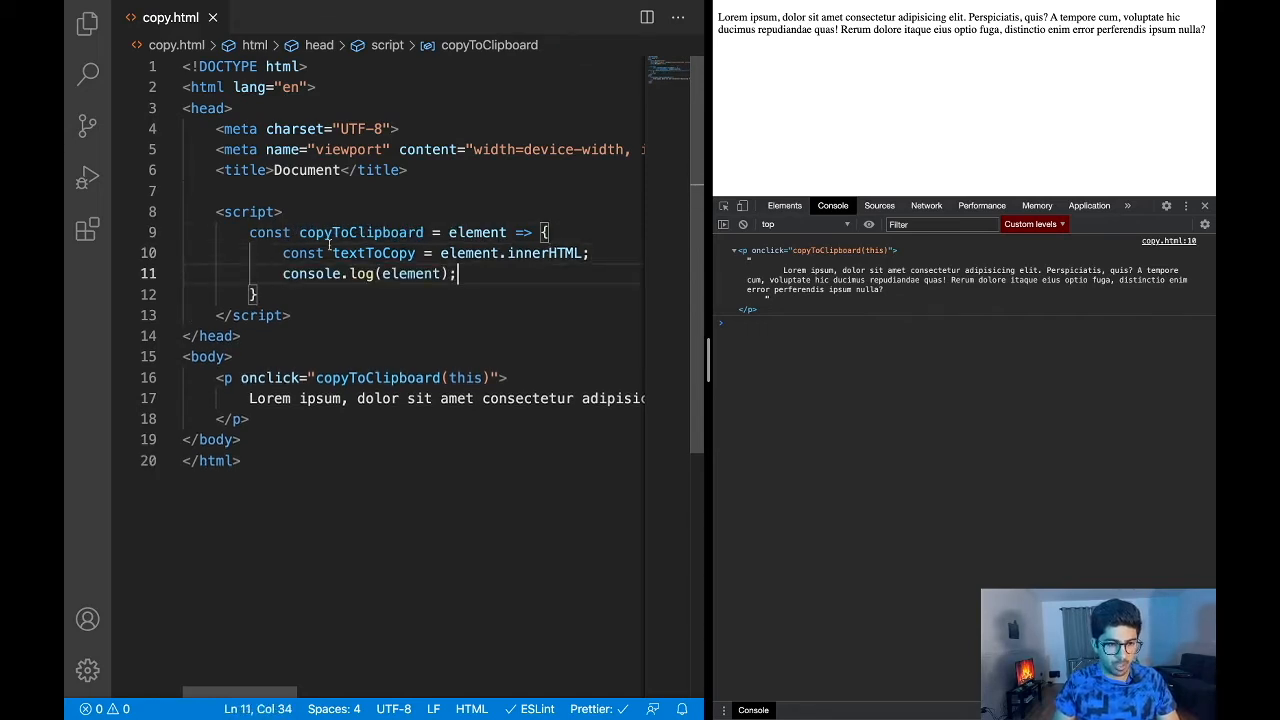
type("textToCopy")
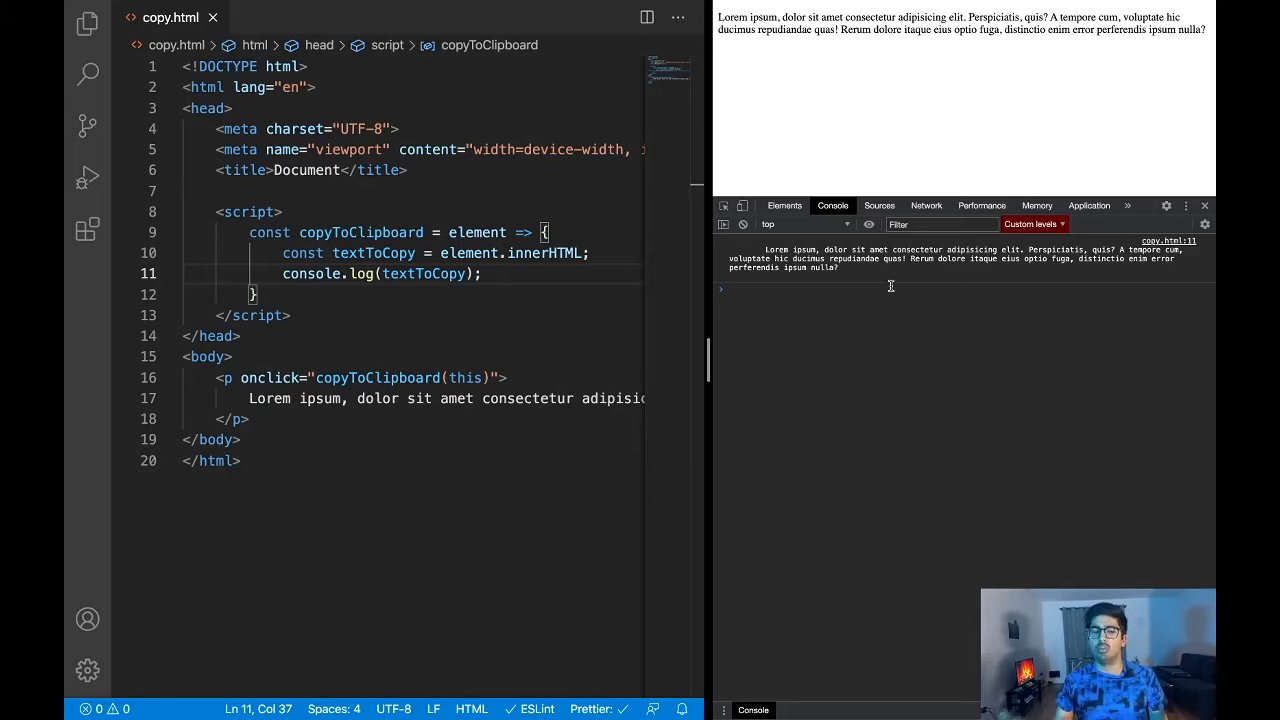
left_click(255, 294)
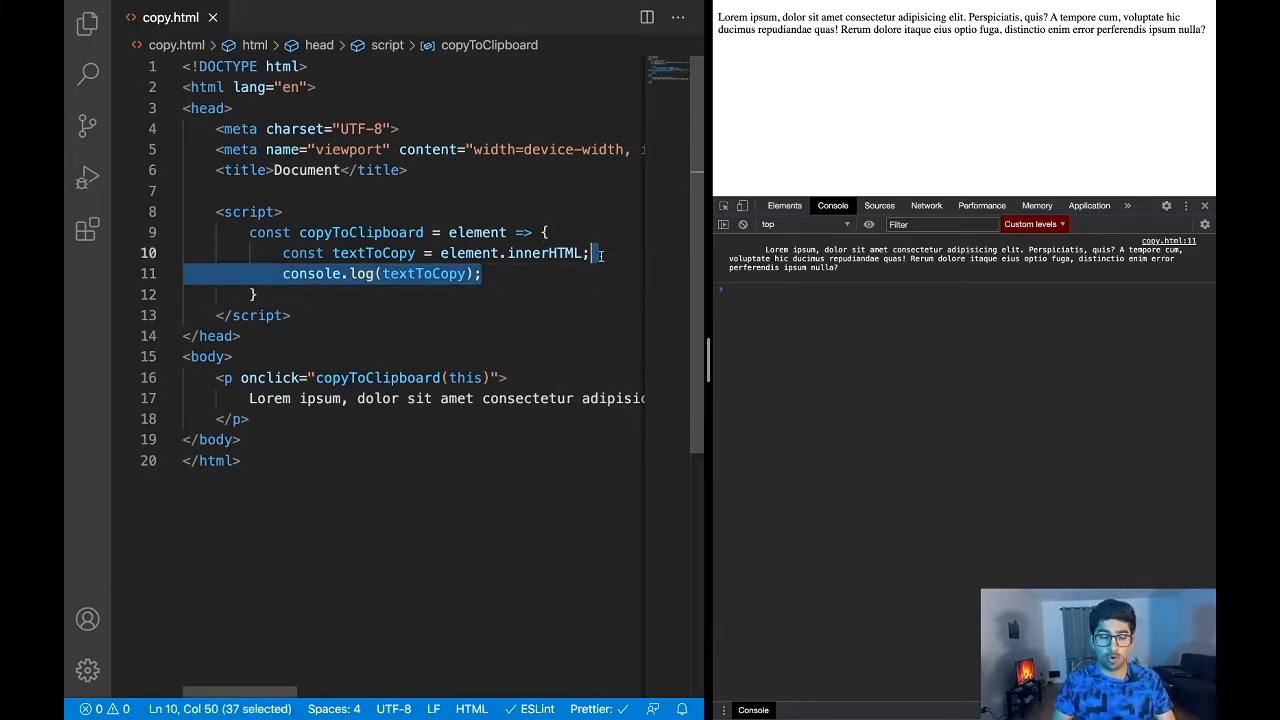
key("Delete")
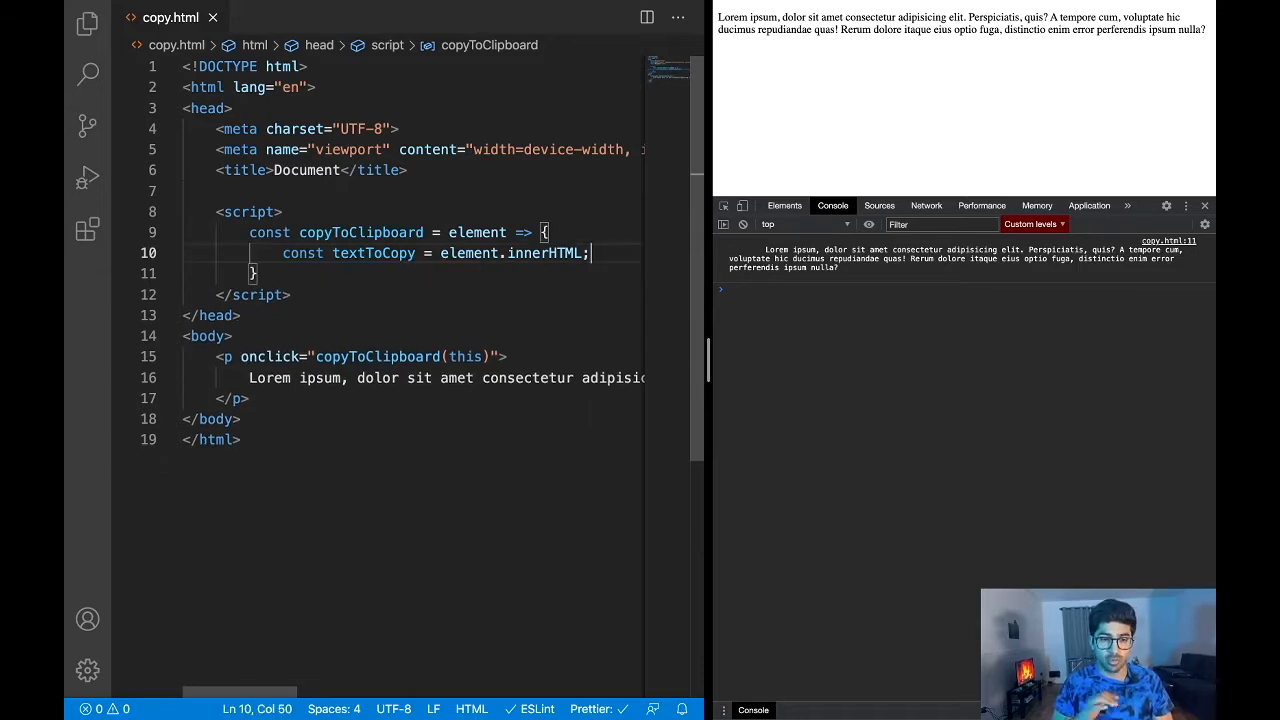
Create a temporary element with const el = document.createElement("textarea").
key("Enter")
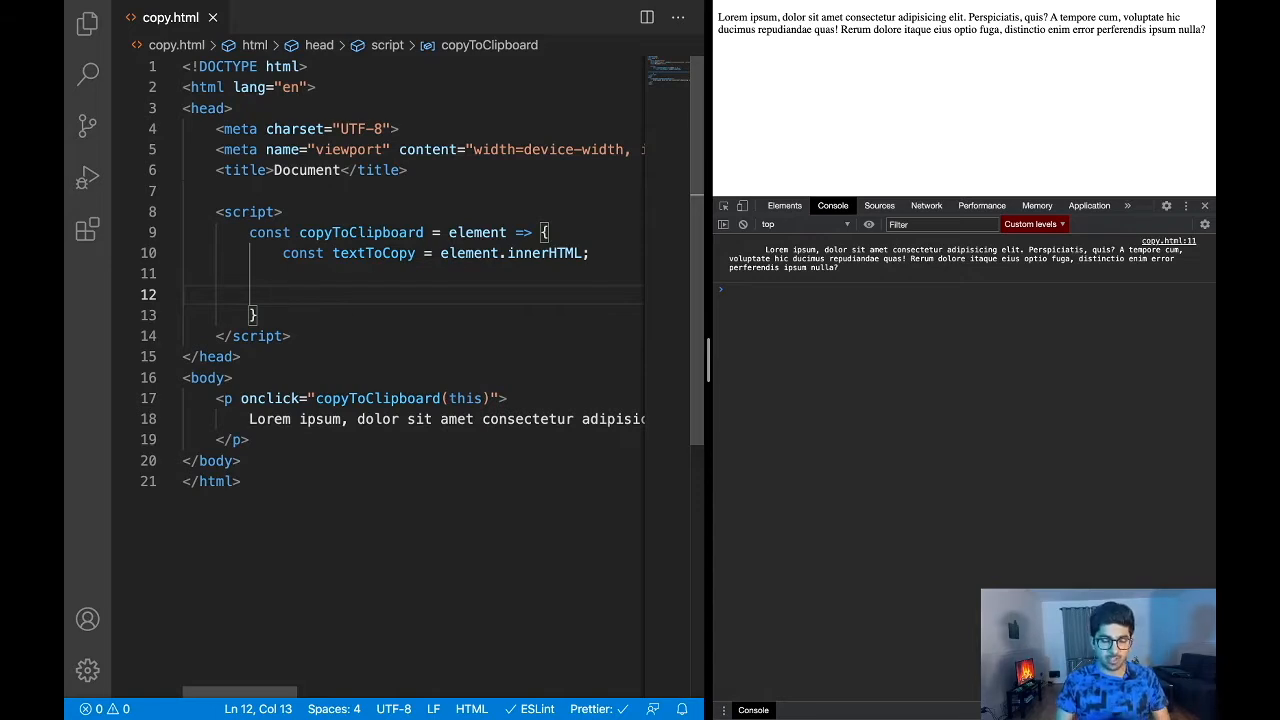
type("const el =")
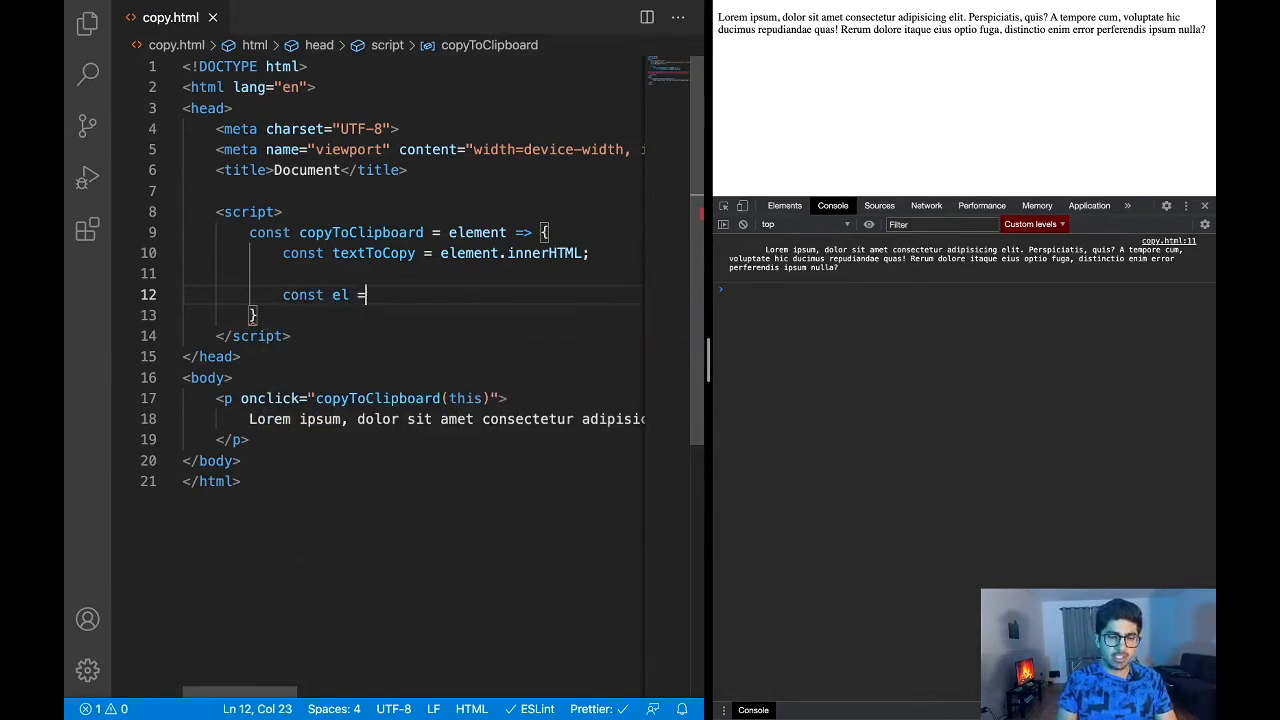
type("document")
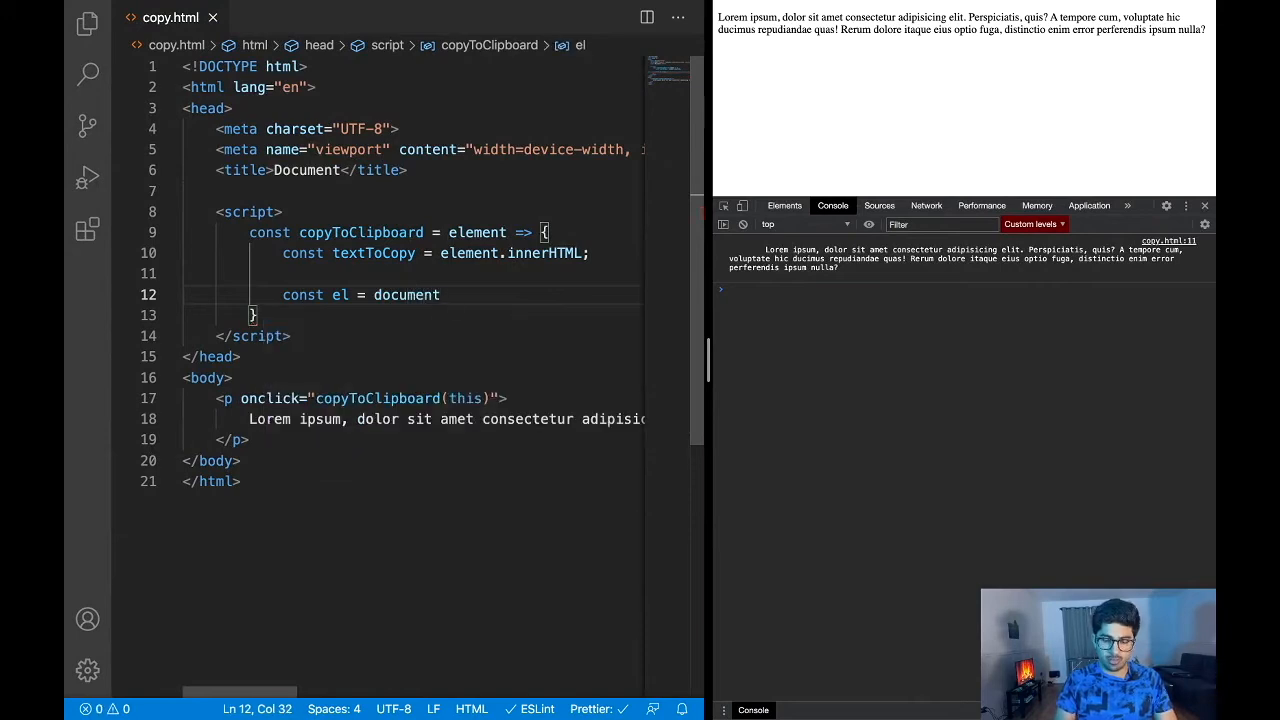
type(".createElement")
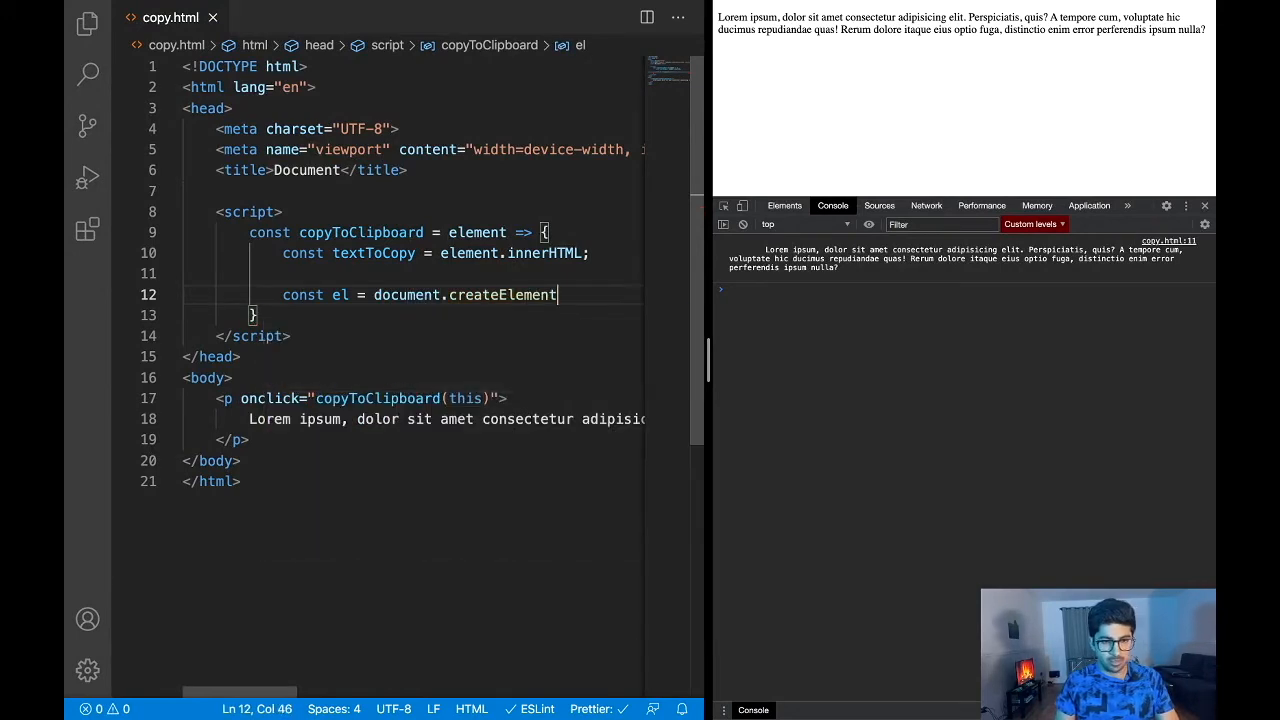
type("(\"\")")
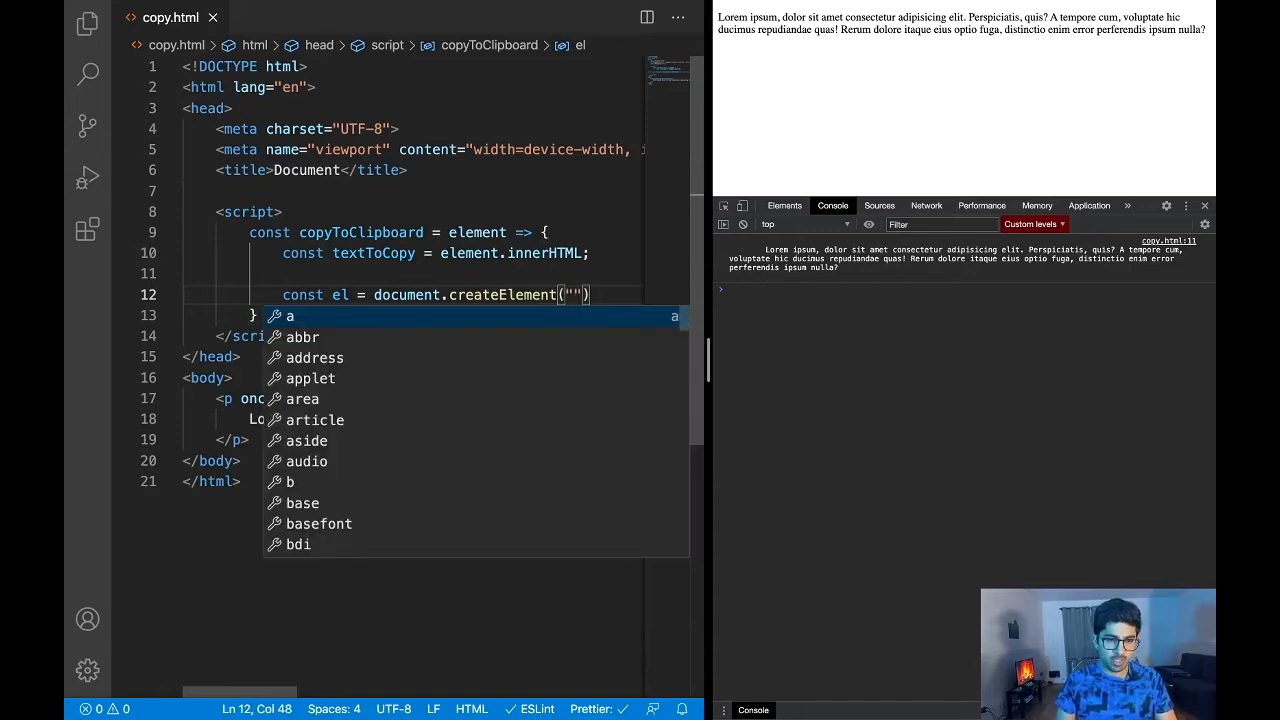
type("textarea")
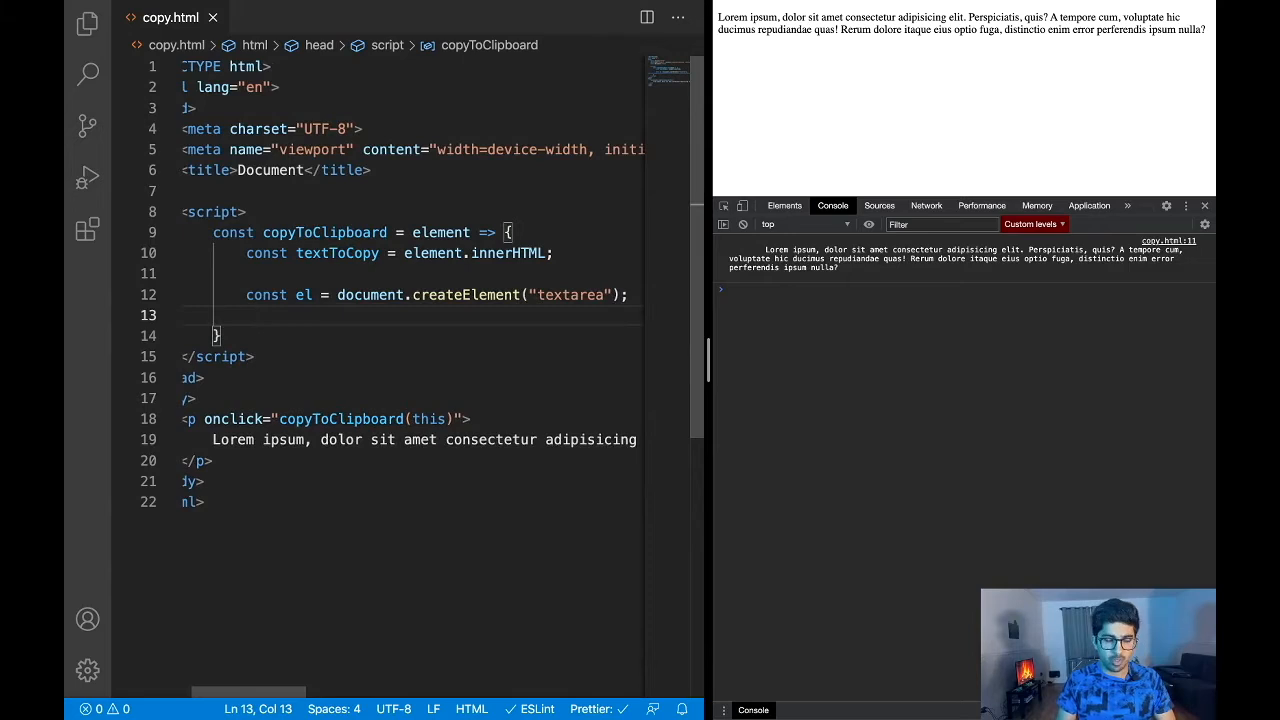
Set el.value = textToCopy and append el with document.body.appendChild(el).
type("el.")
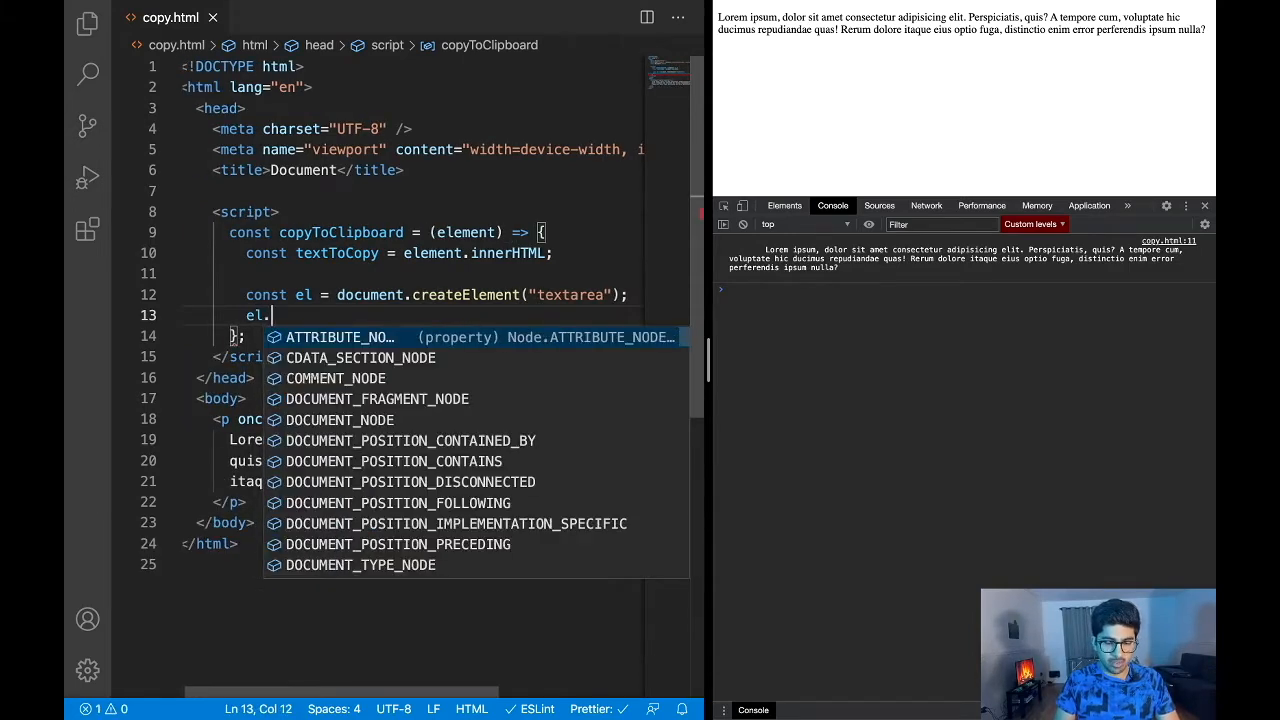
type("value")
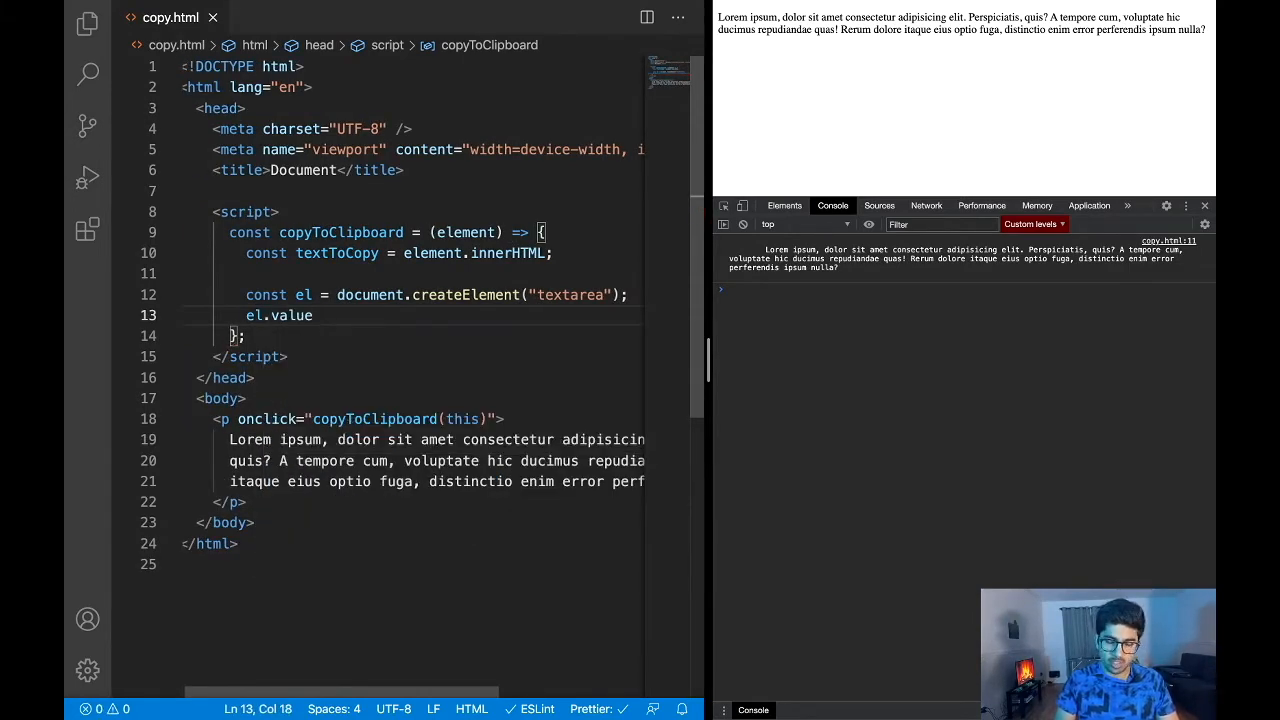
type("= textToCopy;")
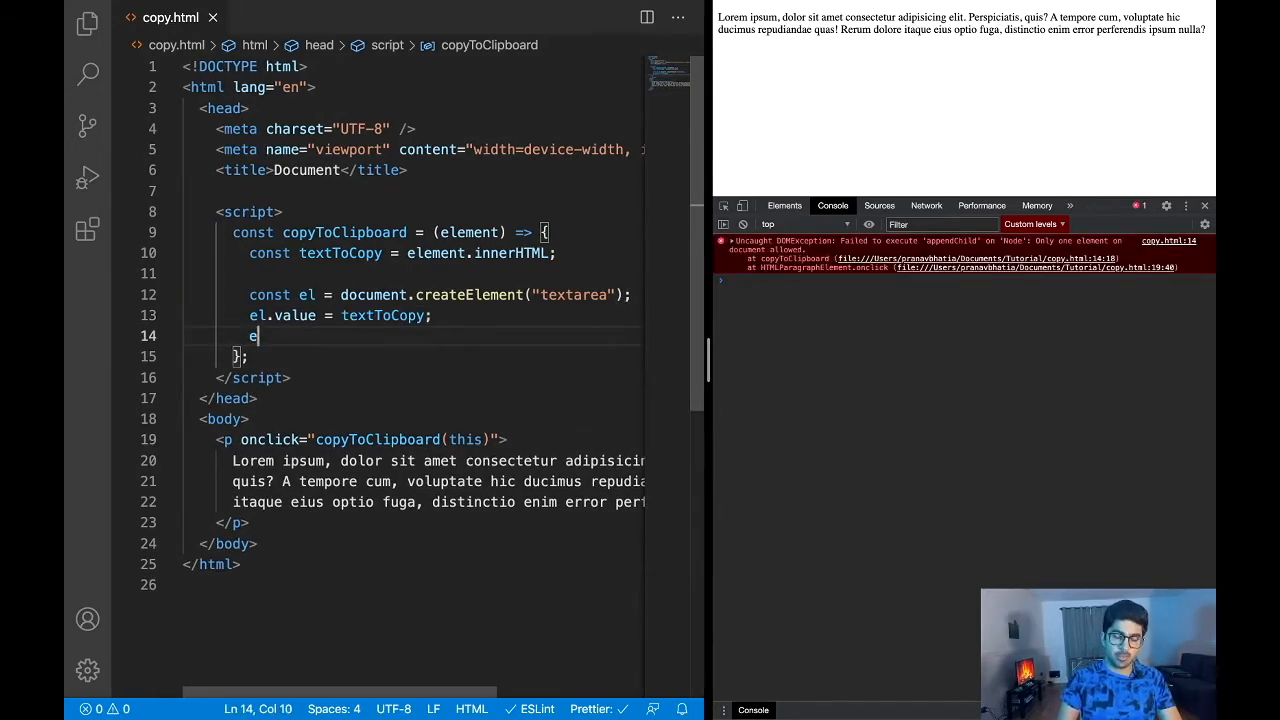
type("document.")
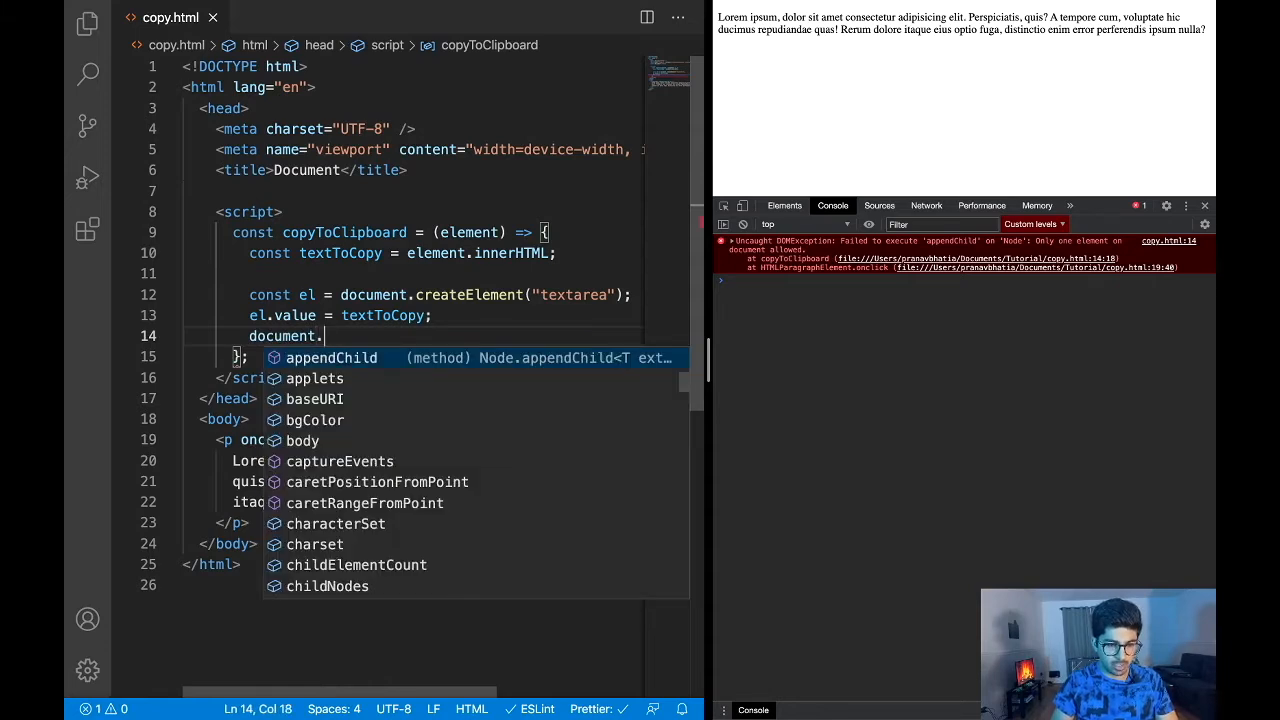
type("body.appendChild(")
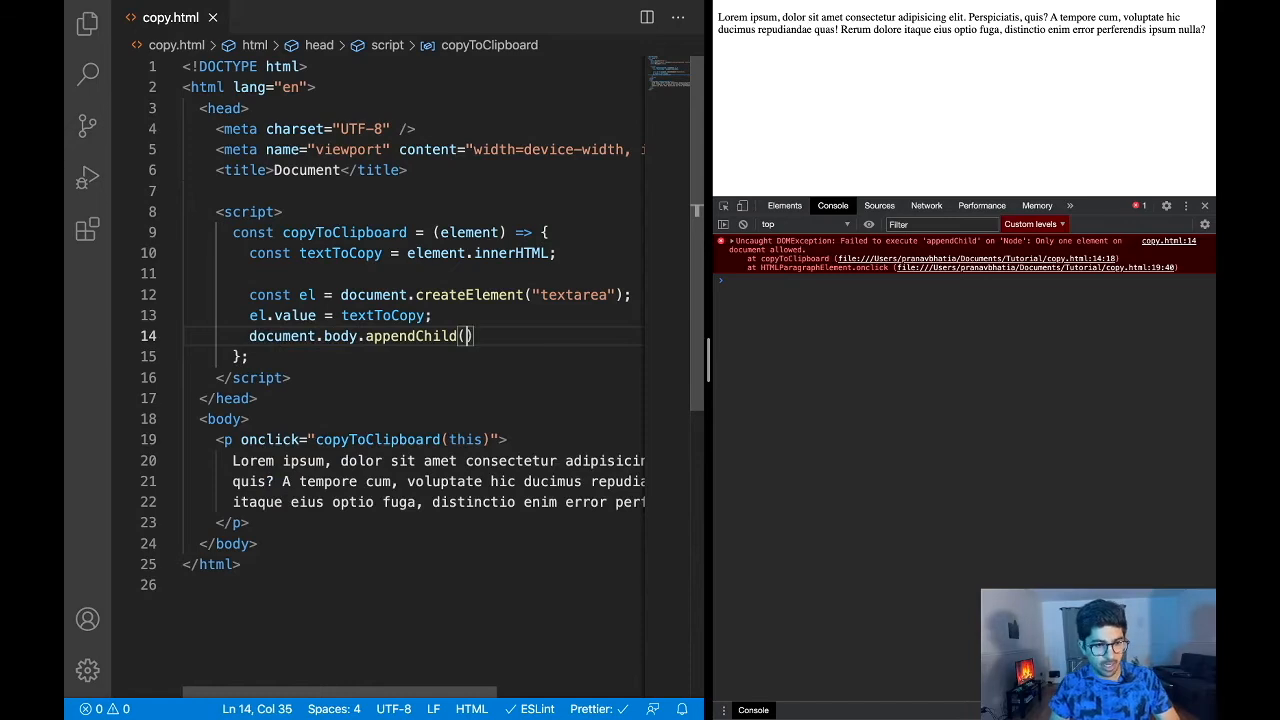
type("el")
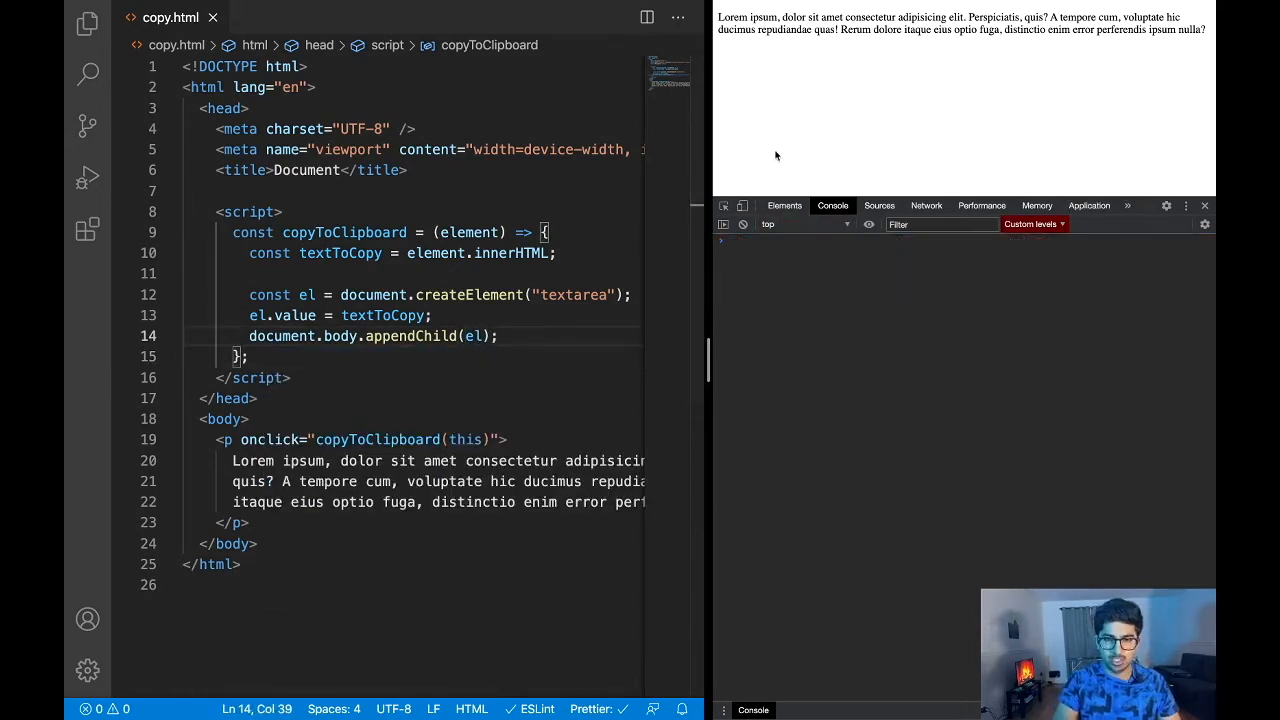
Add an el.select call after appending the textarea.
left_click(960, 22)
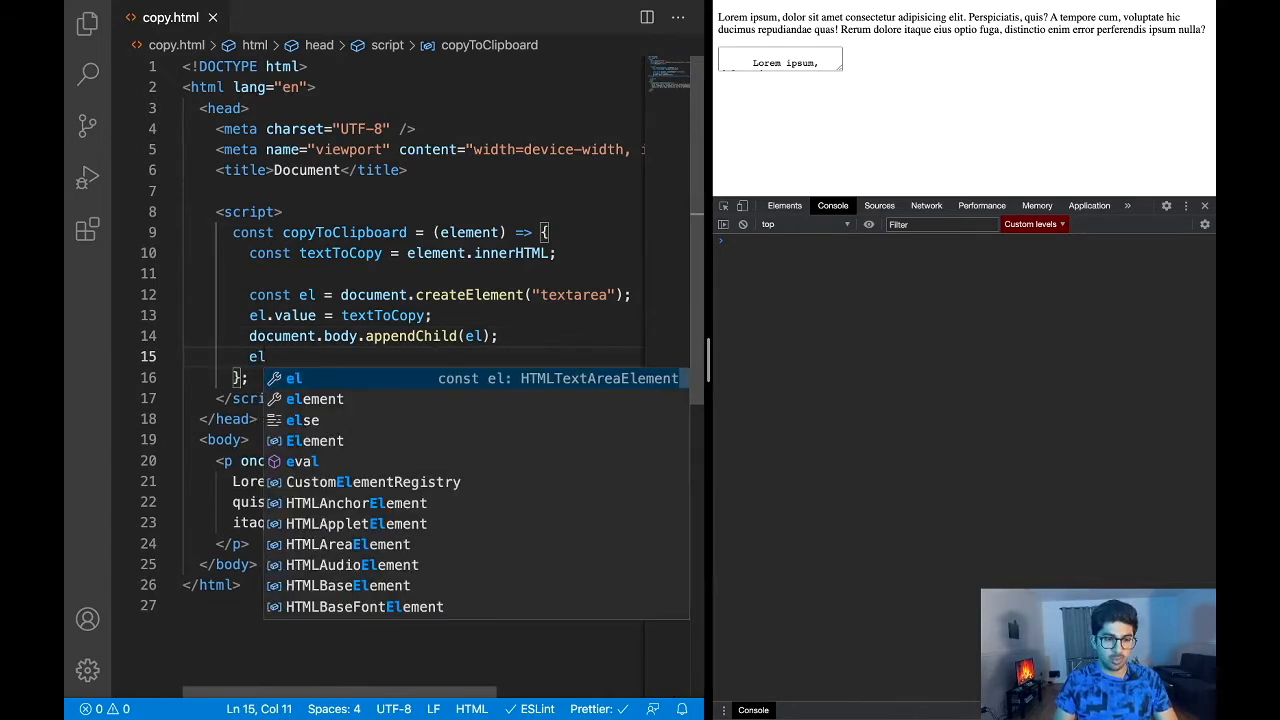
type(".select;")
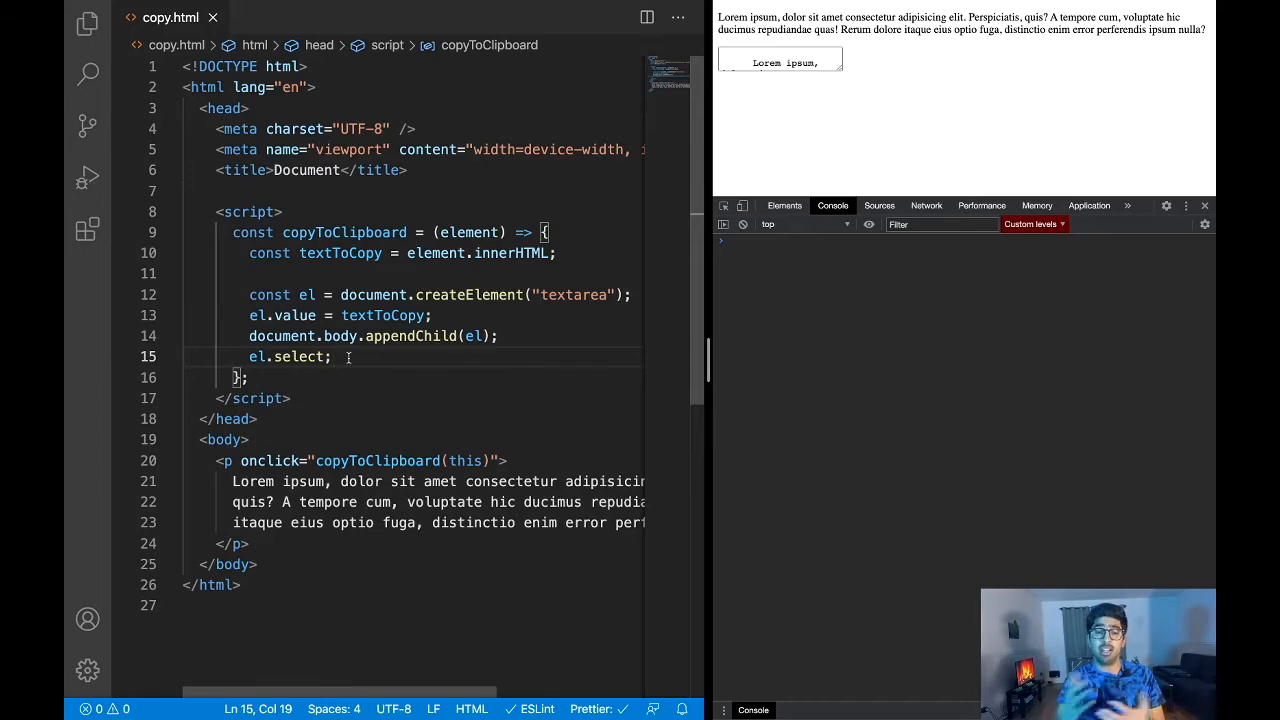
key("Enter")
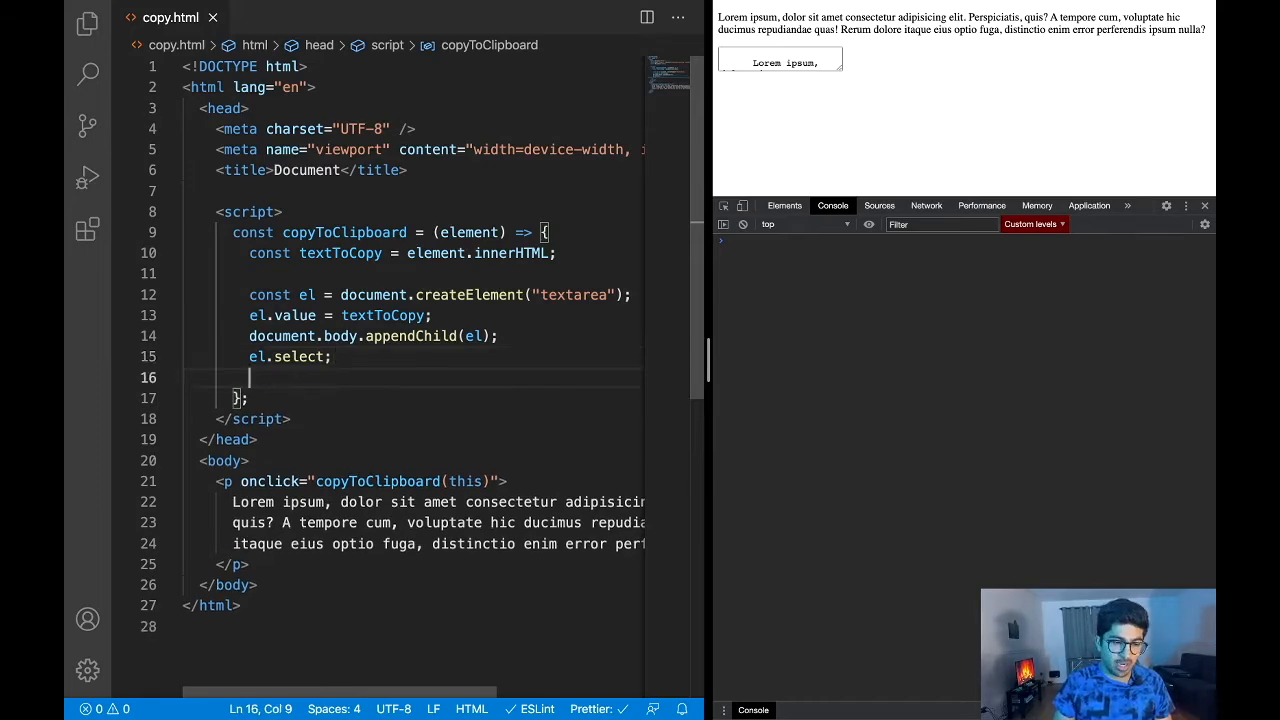
Add document.execCommand('copy') and click the paragraph in the browser to test.
type("document.execCommand")
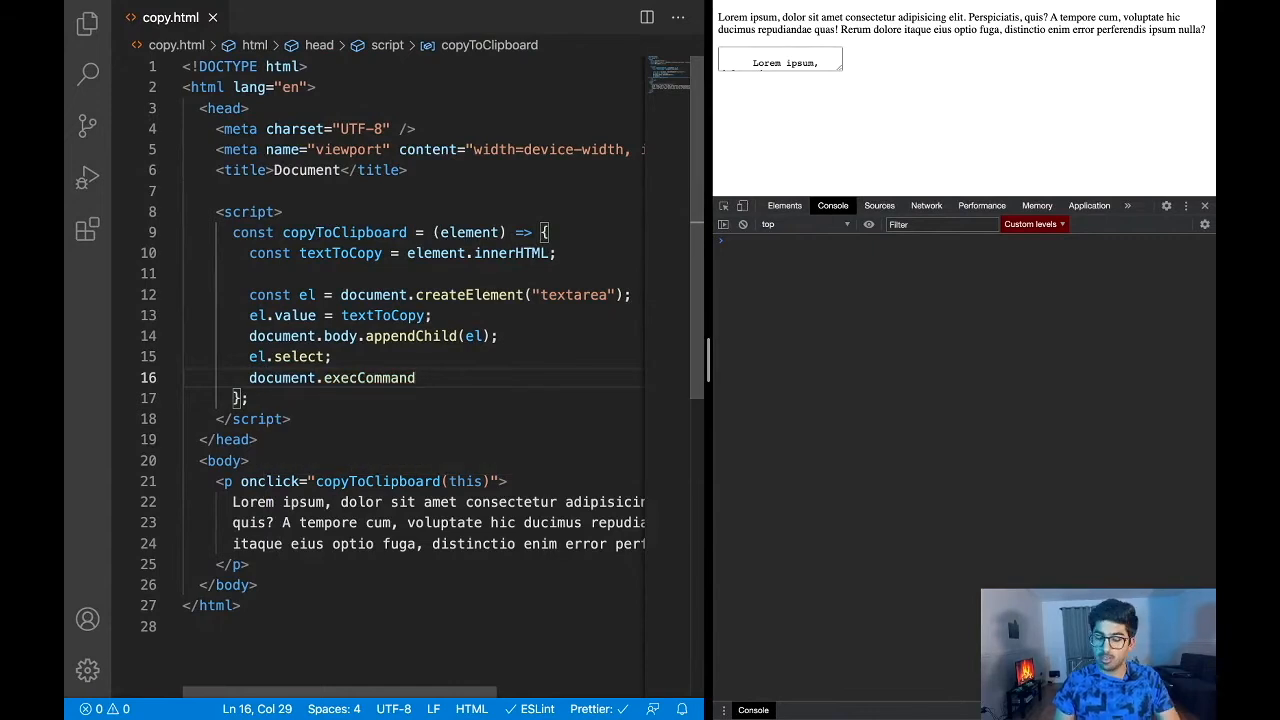
type("();")
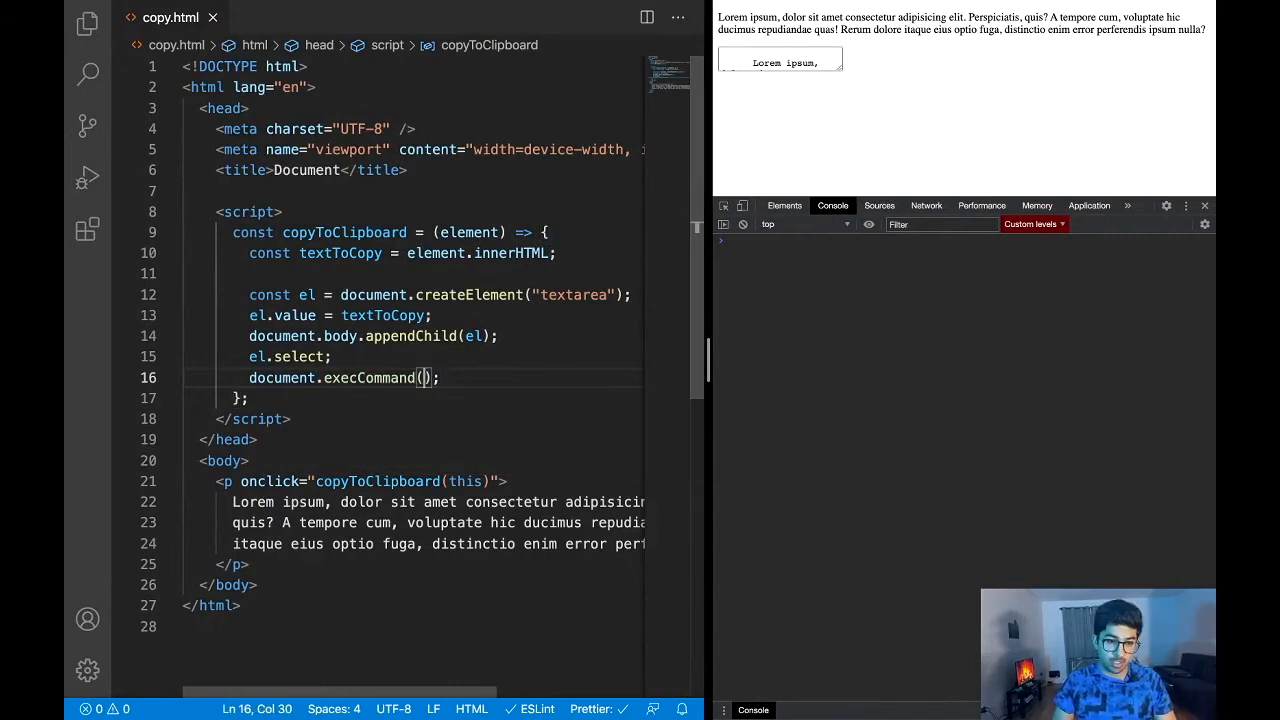
type("'co'")
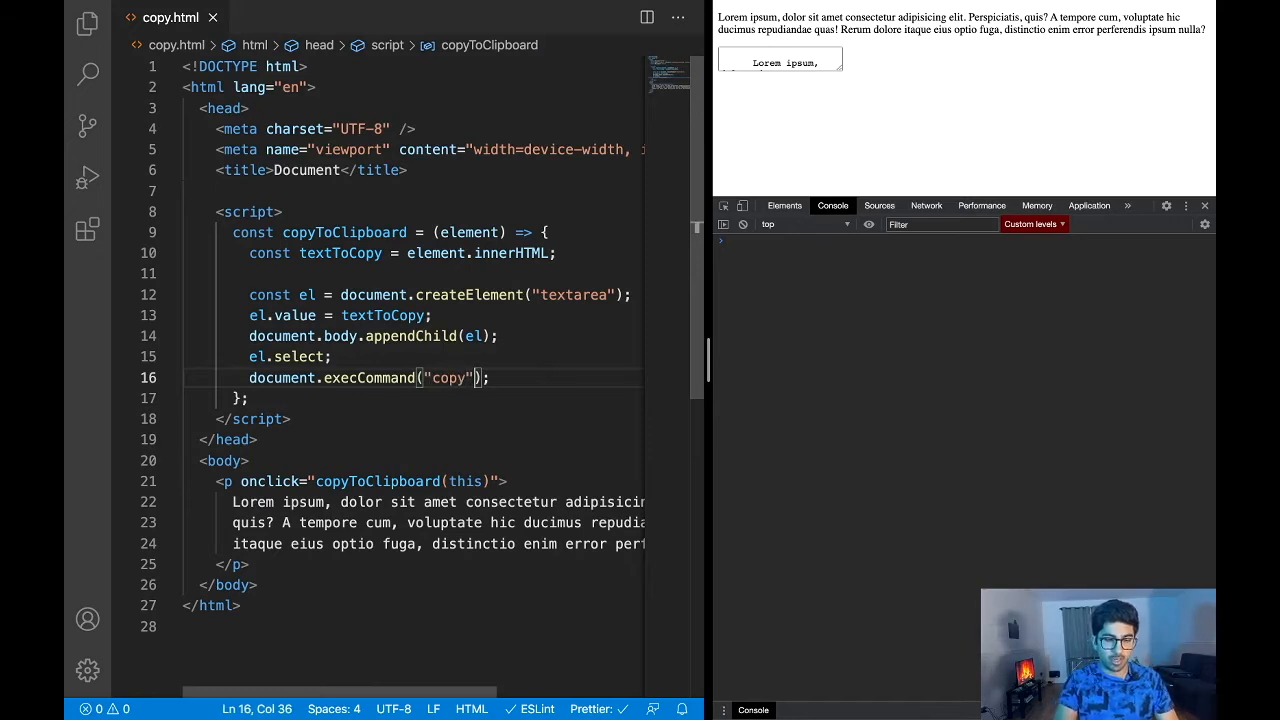
left_click(550, 383)
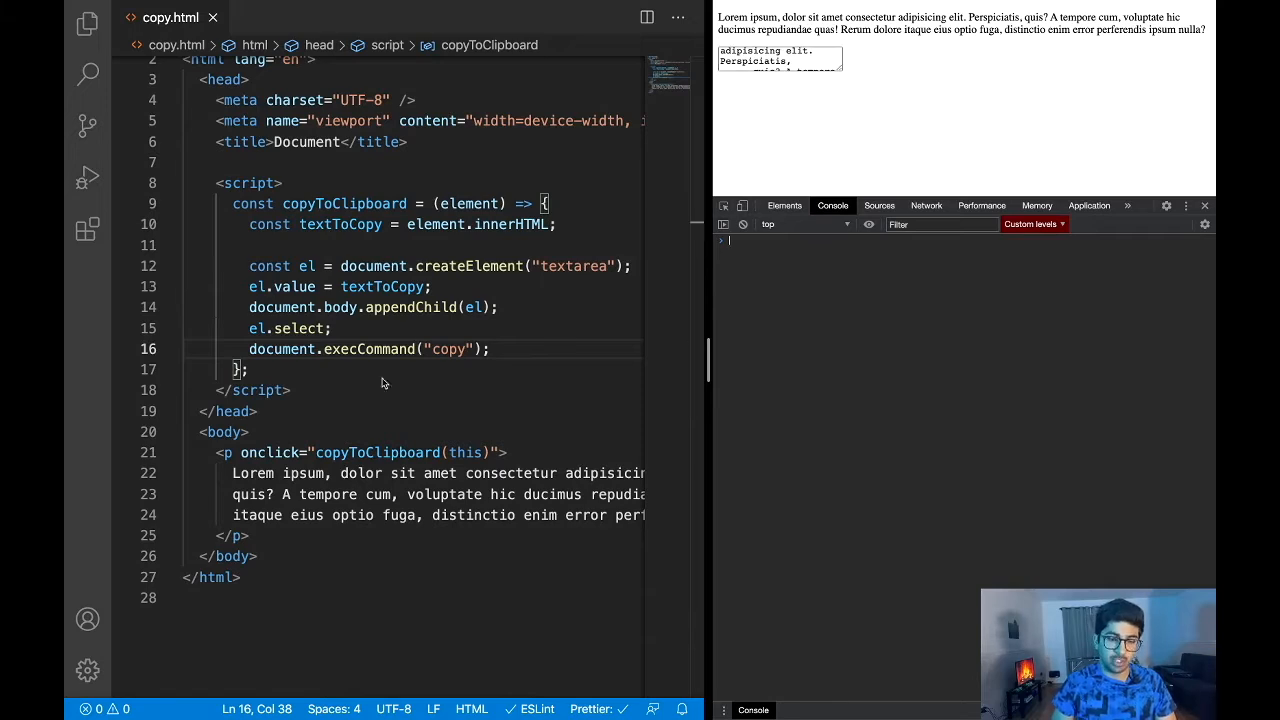
mouse_move(843, 354)
type("()")
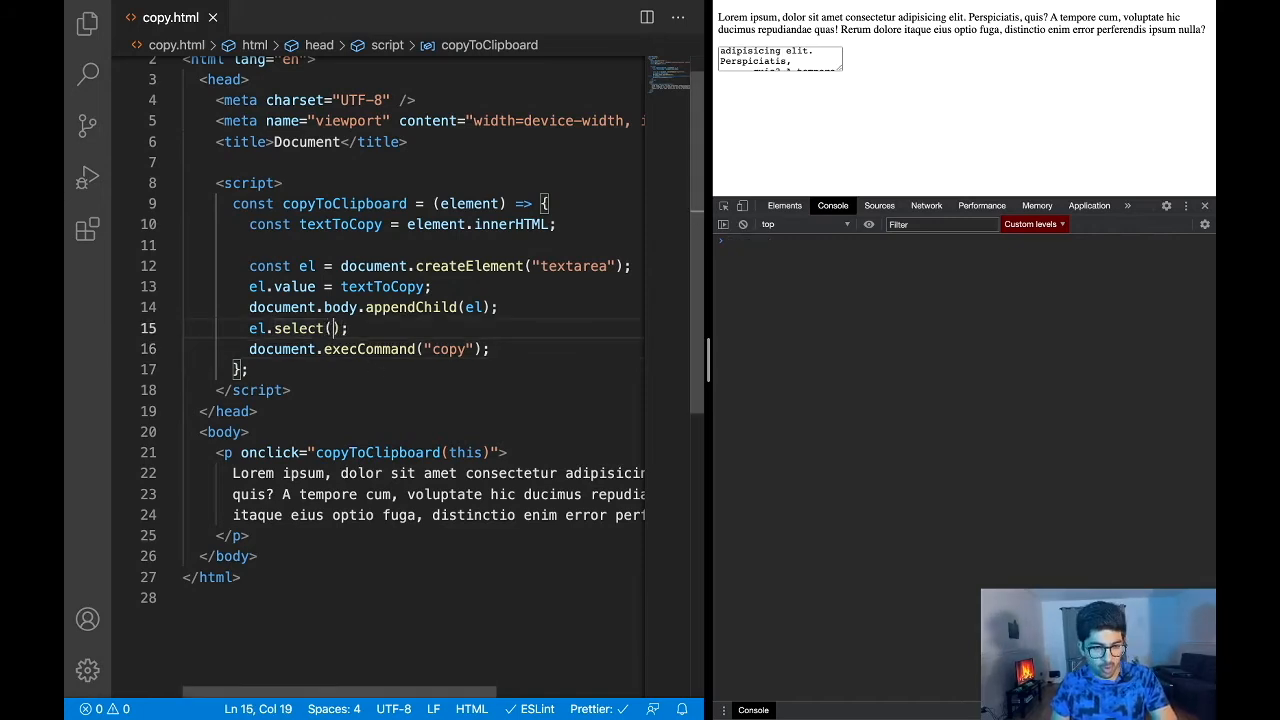
Change el.select to el.select(), then click the paragraph and paste into the console.
left_click(349, 328)
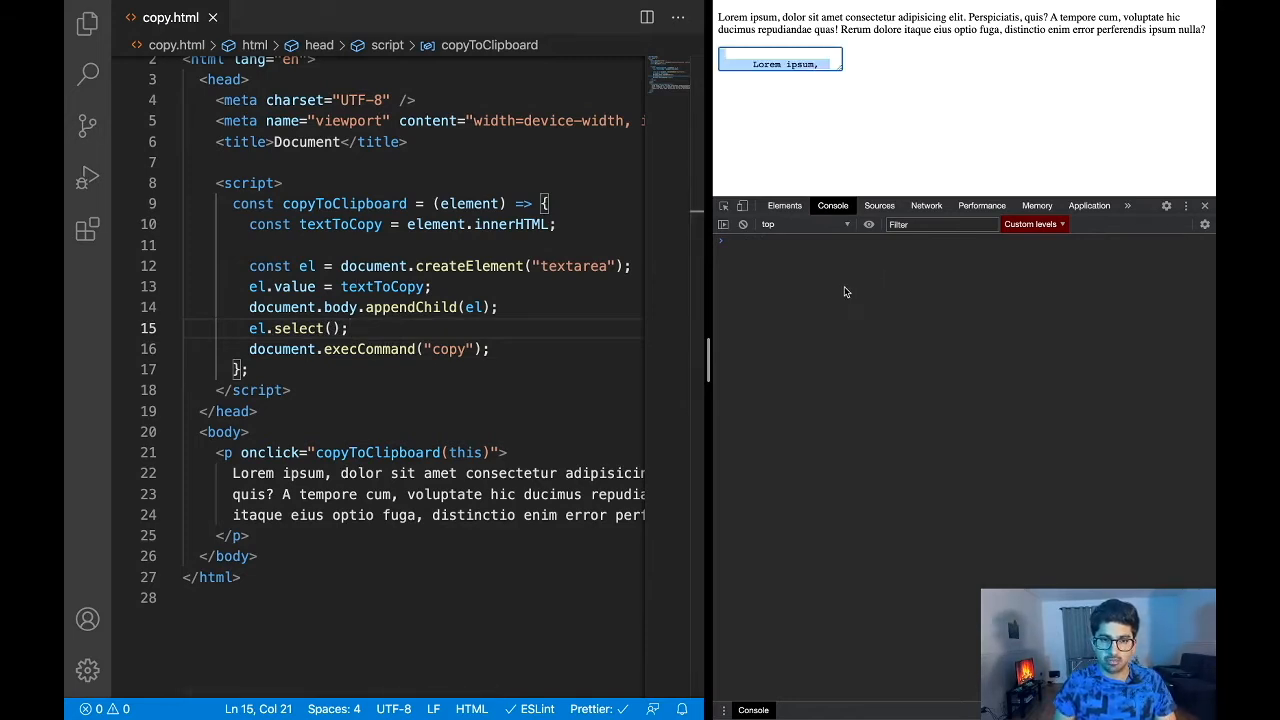
left_click(780, 62)
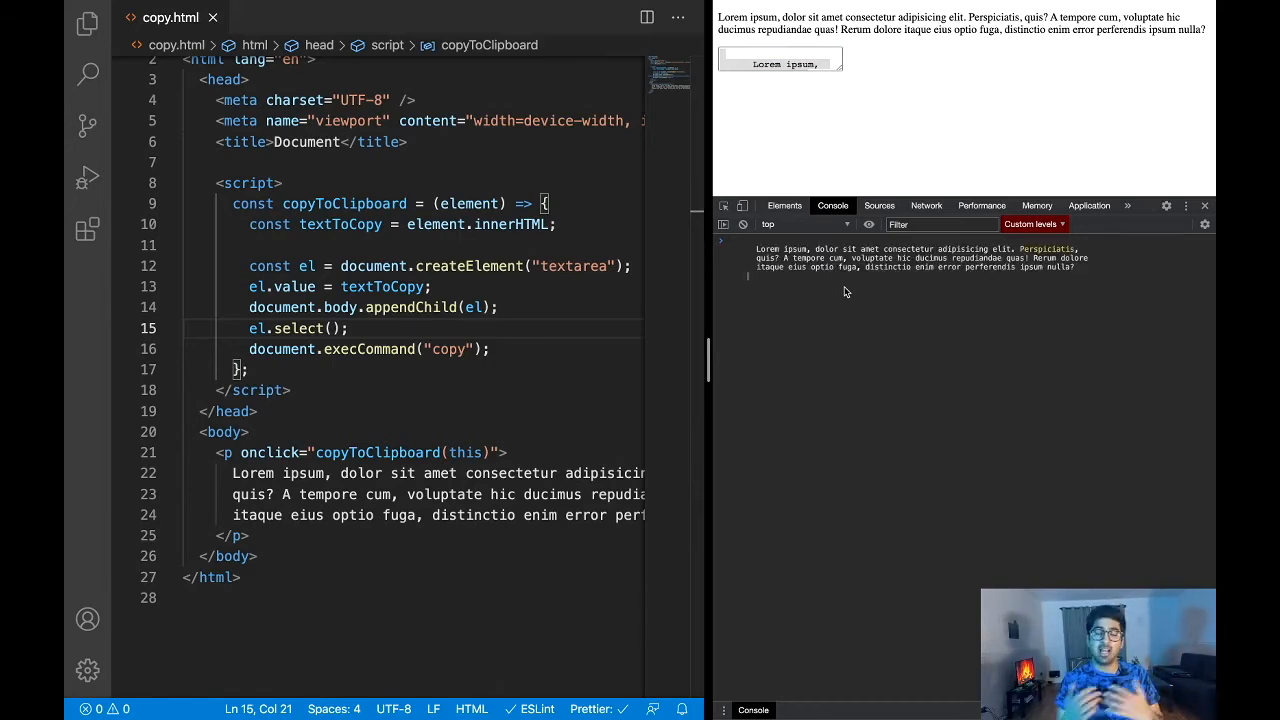
key("Enter")
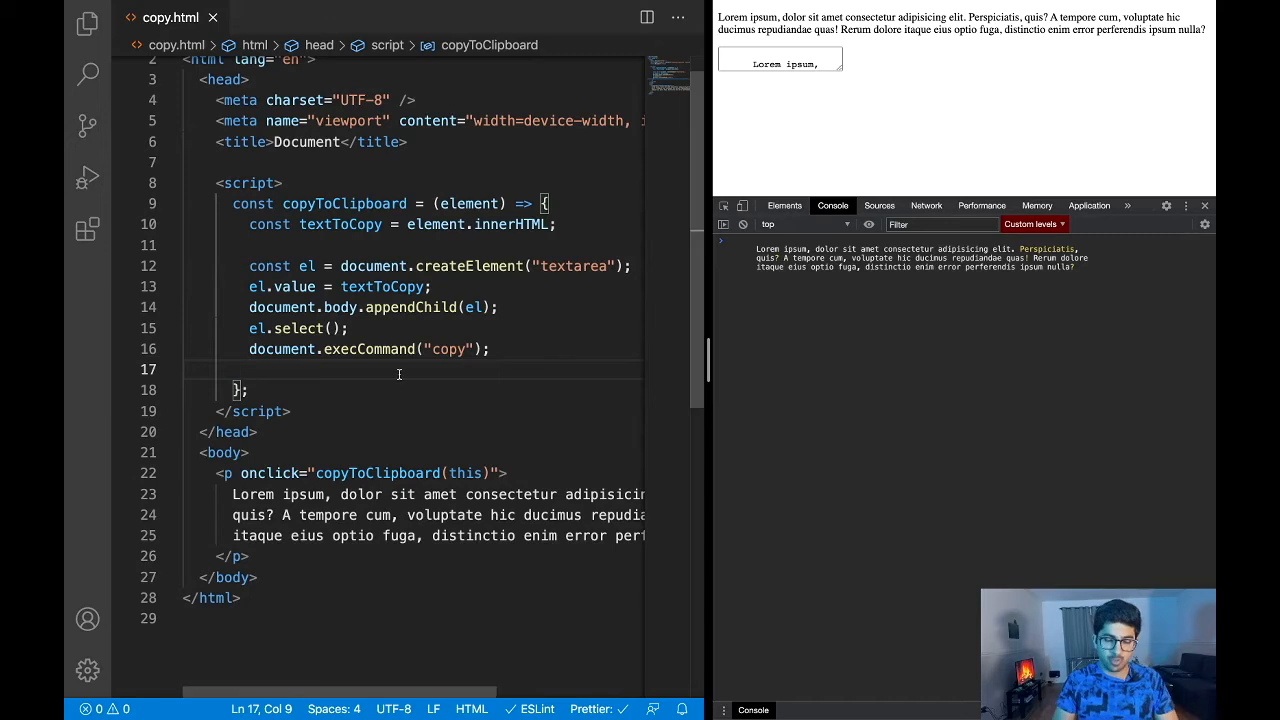
Add document.body.removeChild(el) after the execCommand copy line.
type("document")
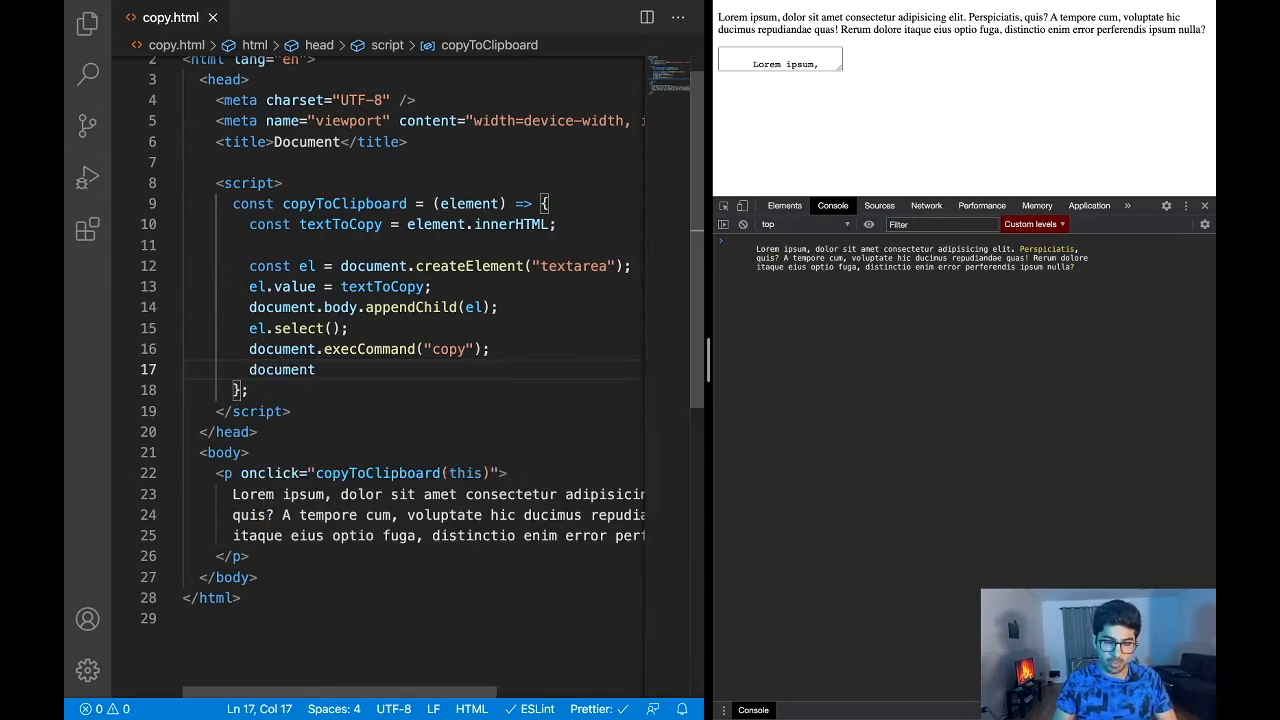
type(".body.removeChild")
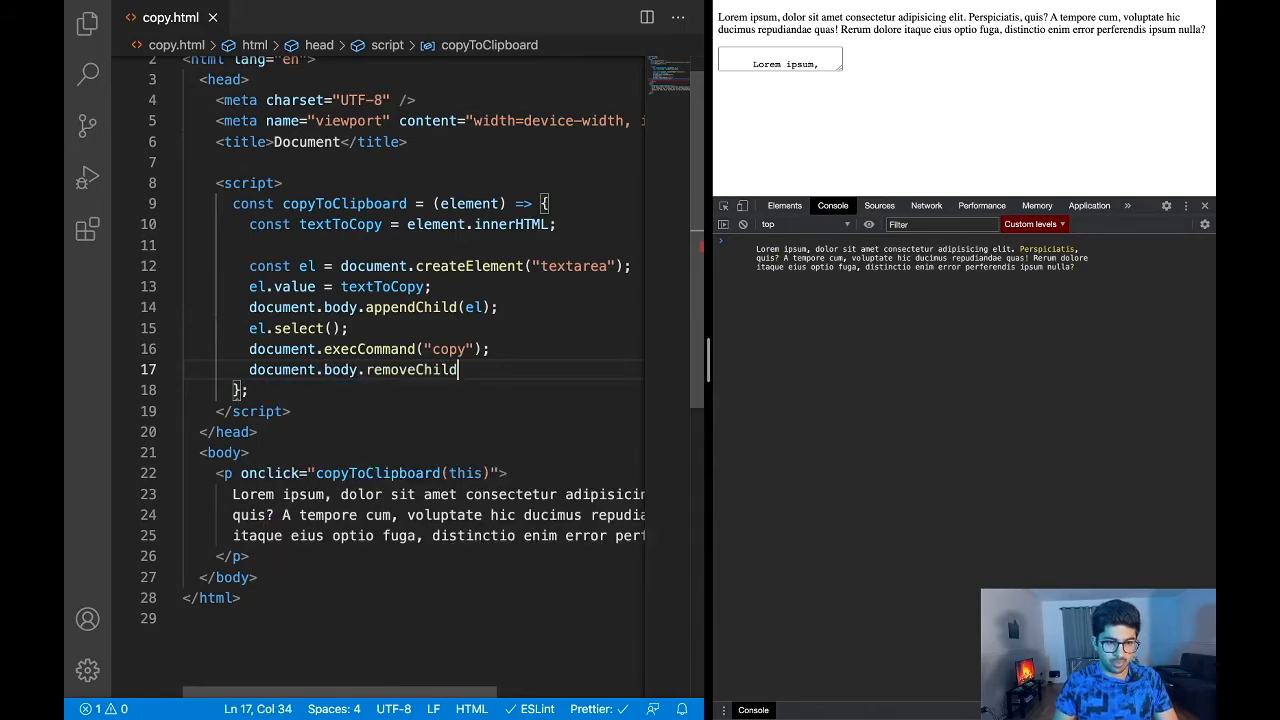
type("(el);")
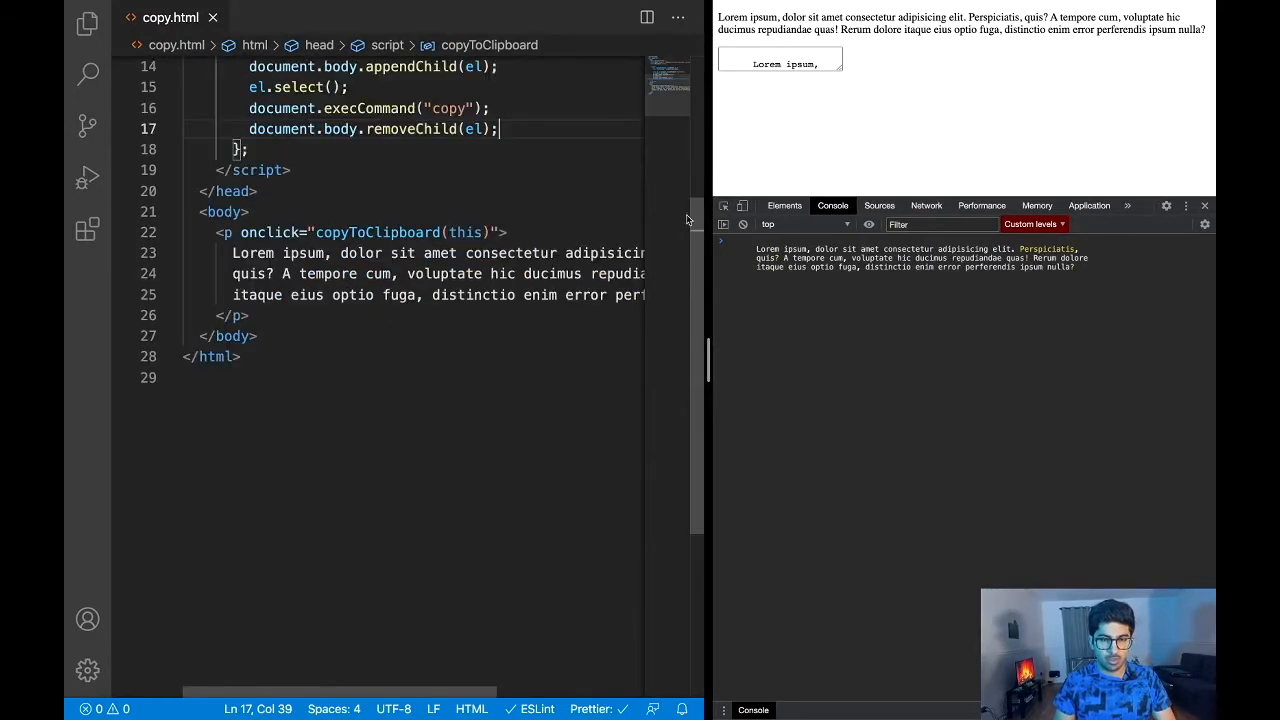
scroll("up", 3)
type("<h3></h3>")
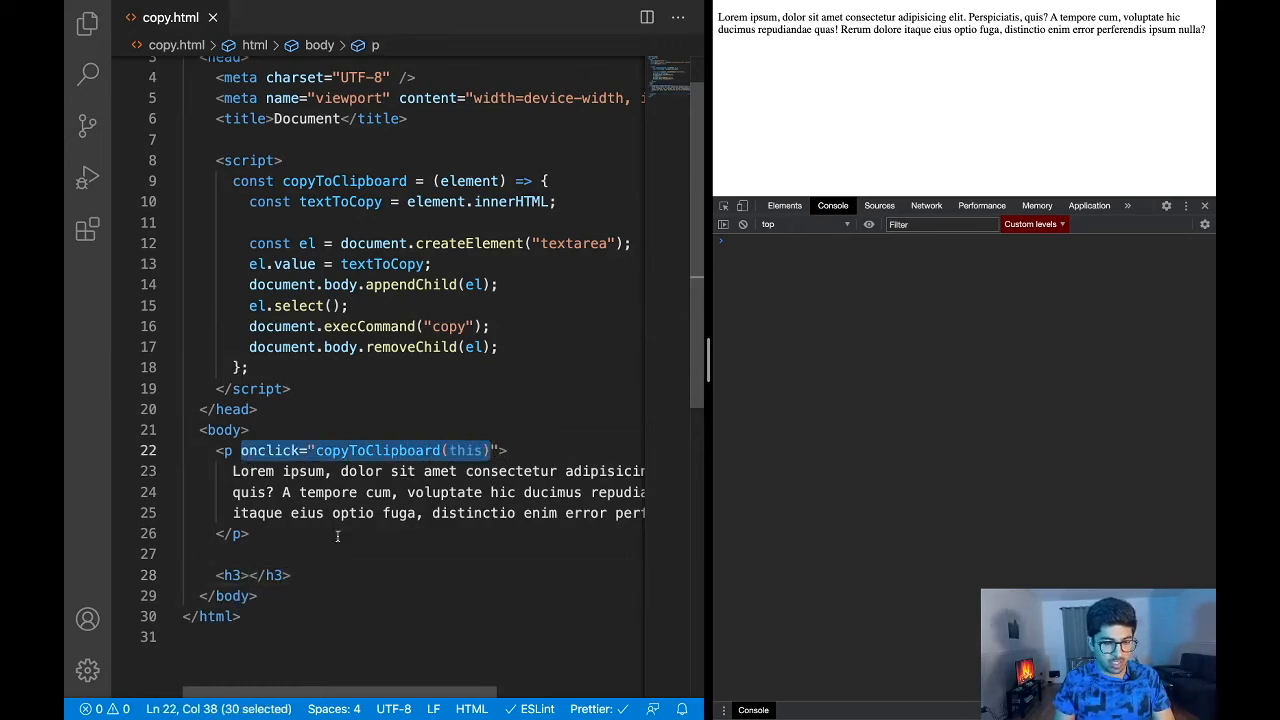
Give the empty h3 onclick="copyToClipboard(this)" and the text 'Copy me'.
left_click(247, 575)
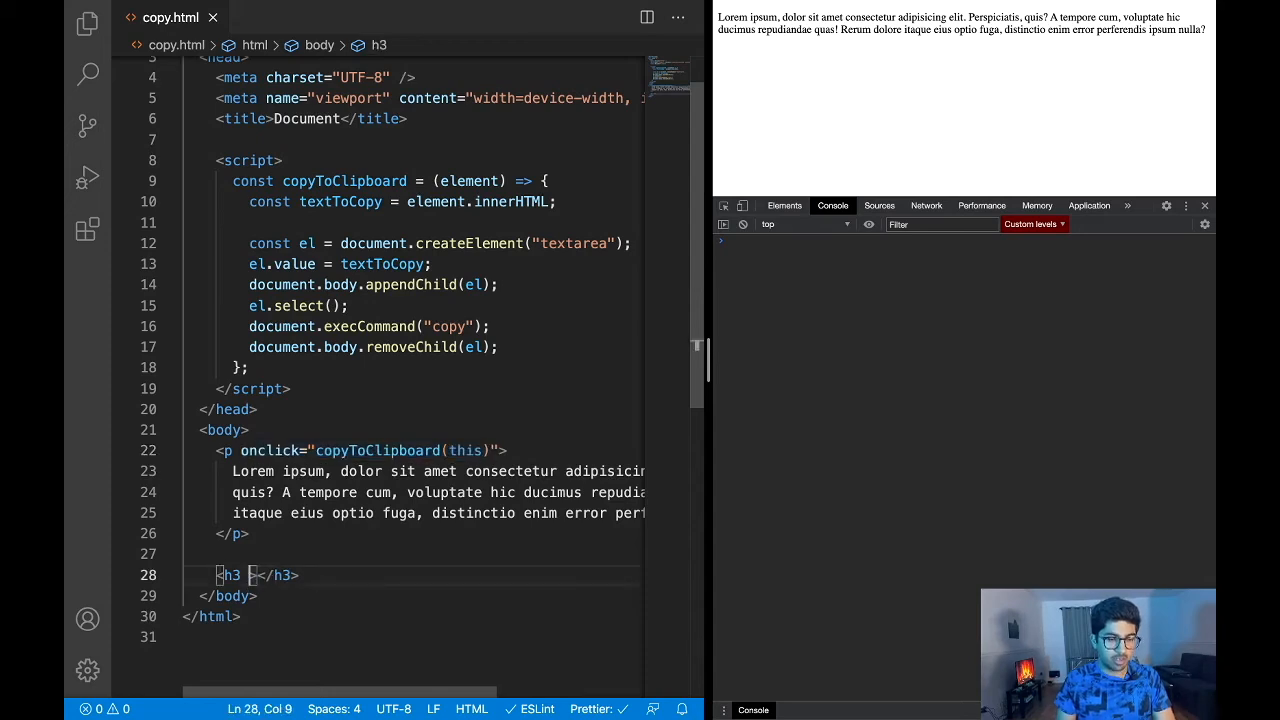
type("onclick=\"copyToClipboard(this)\"\"")
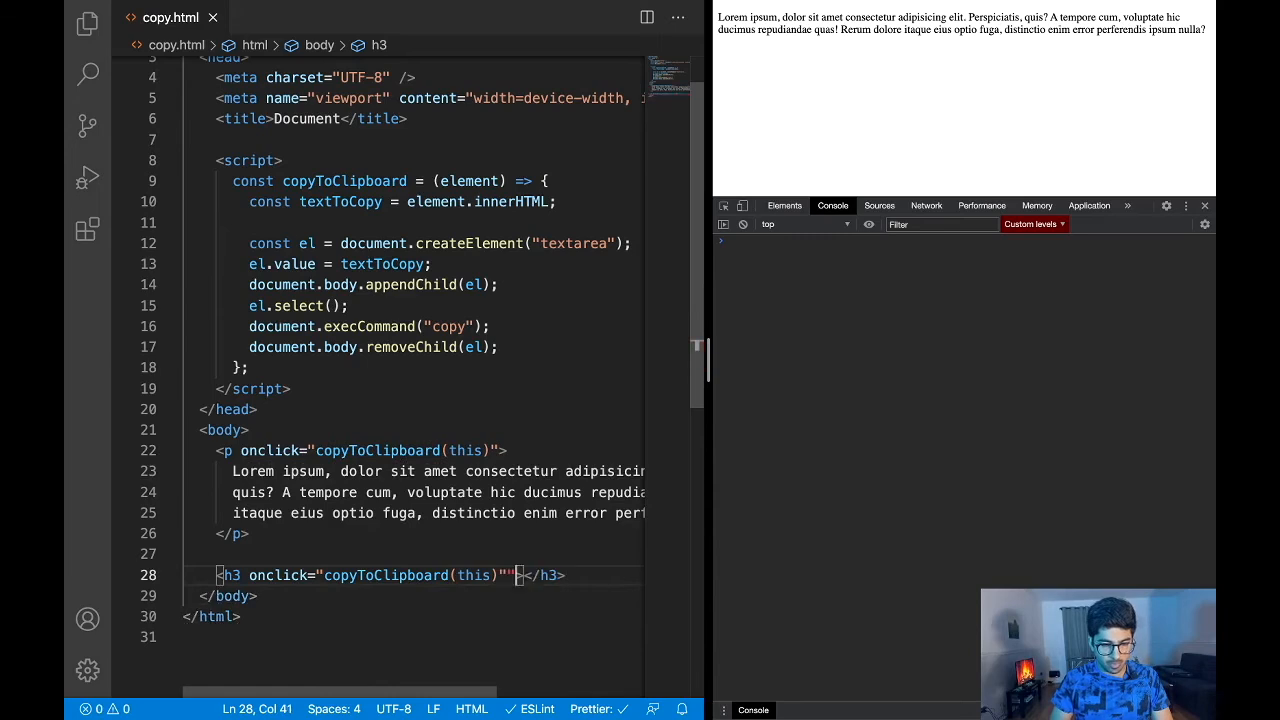
type("Copy me")
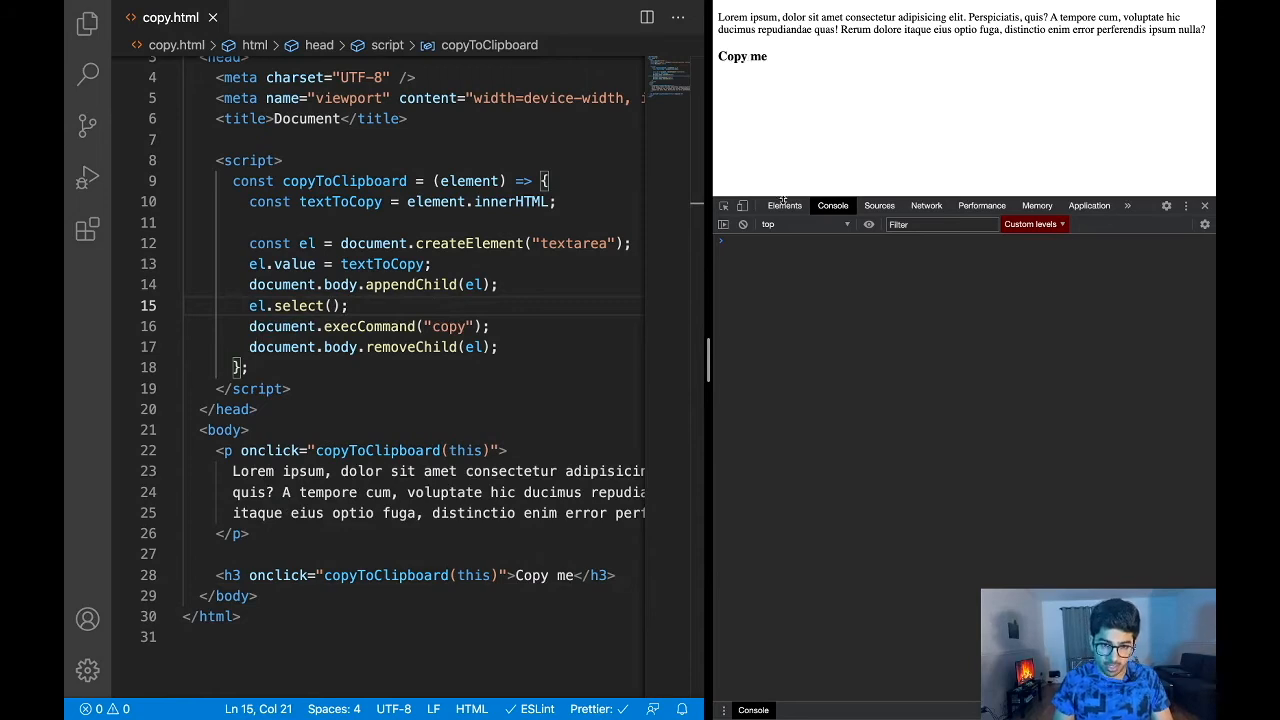
mouse_move(808, 279)
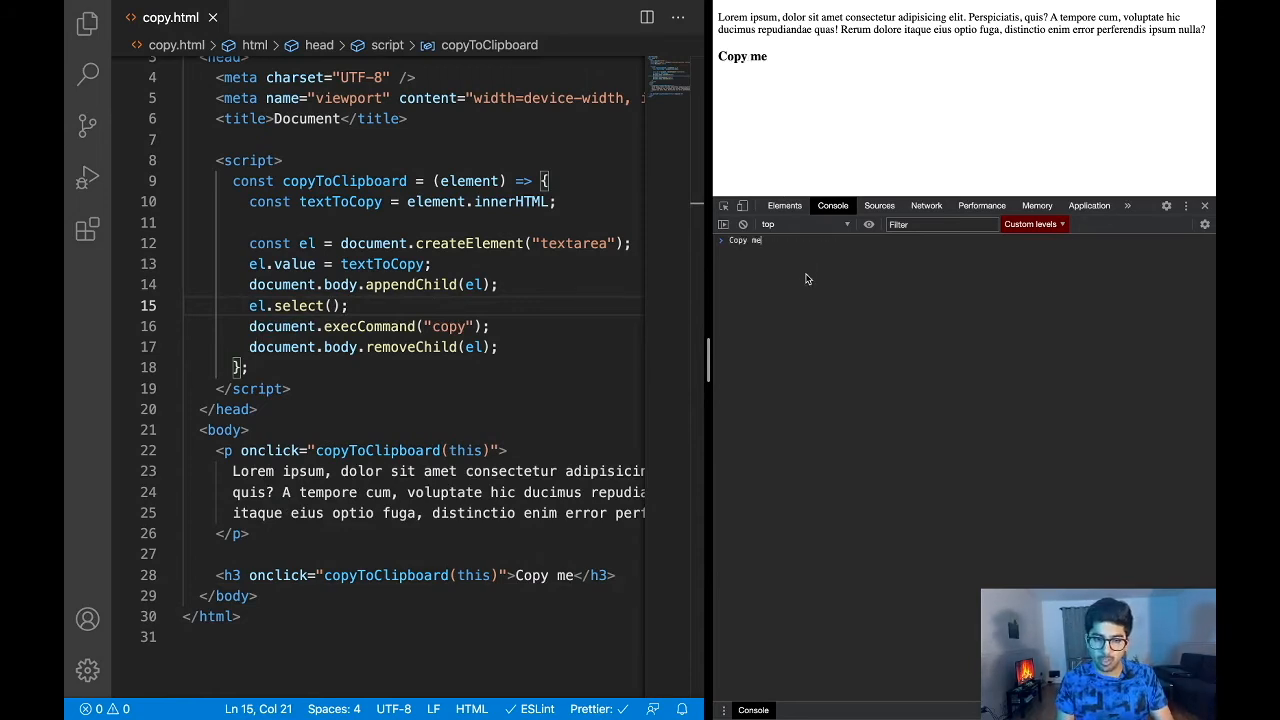
mouse_move(887, 52)
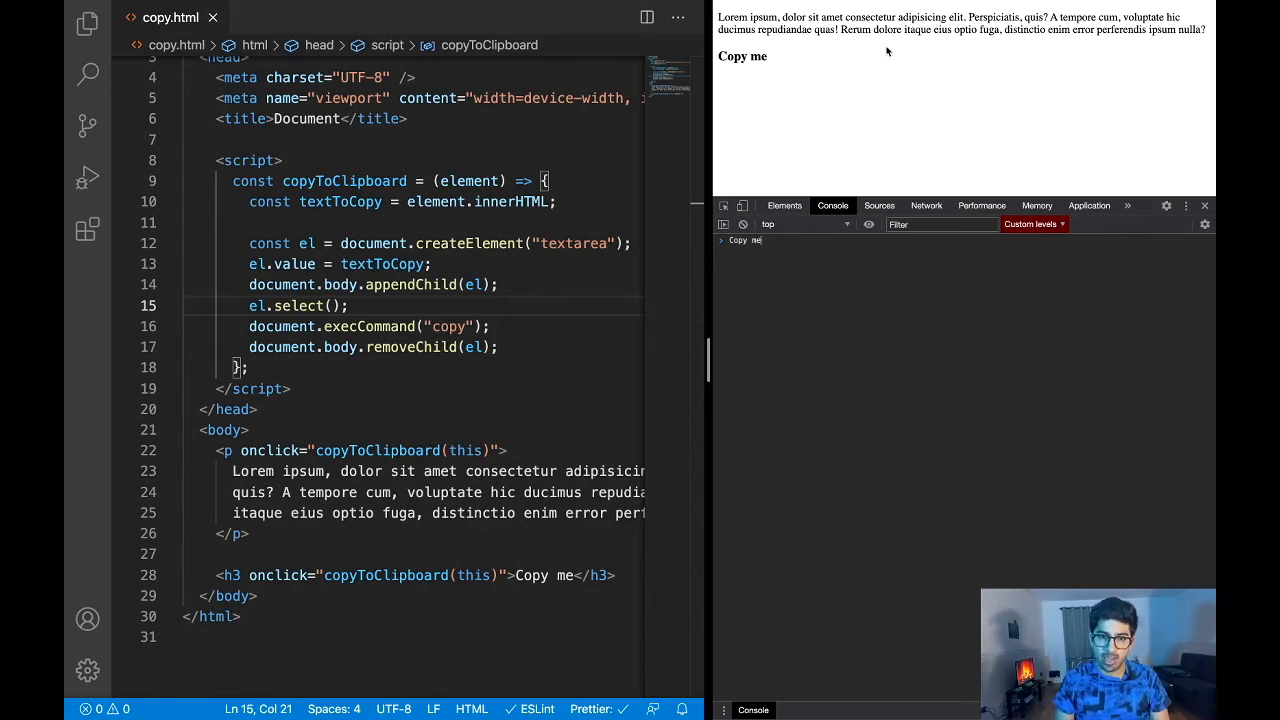
mouse_move(748, 347)
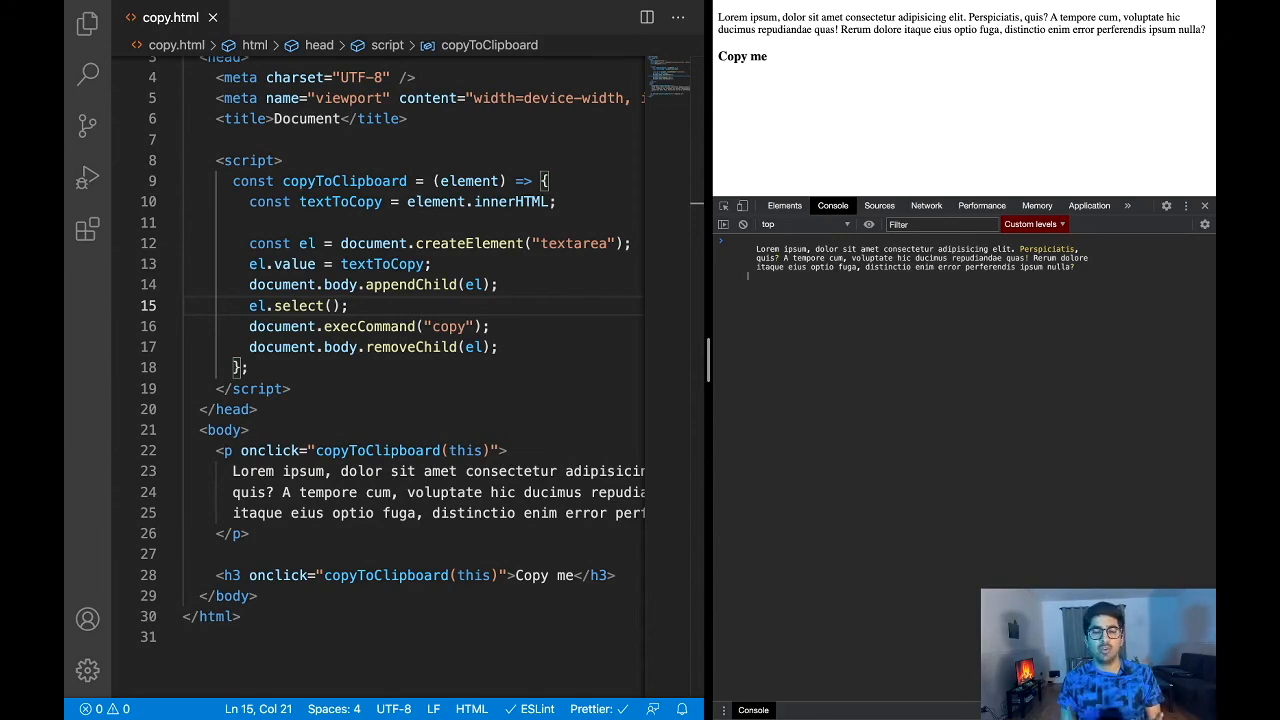
mouse_move(600, 184)
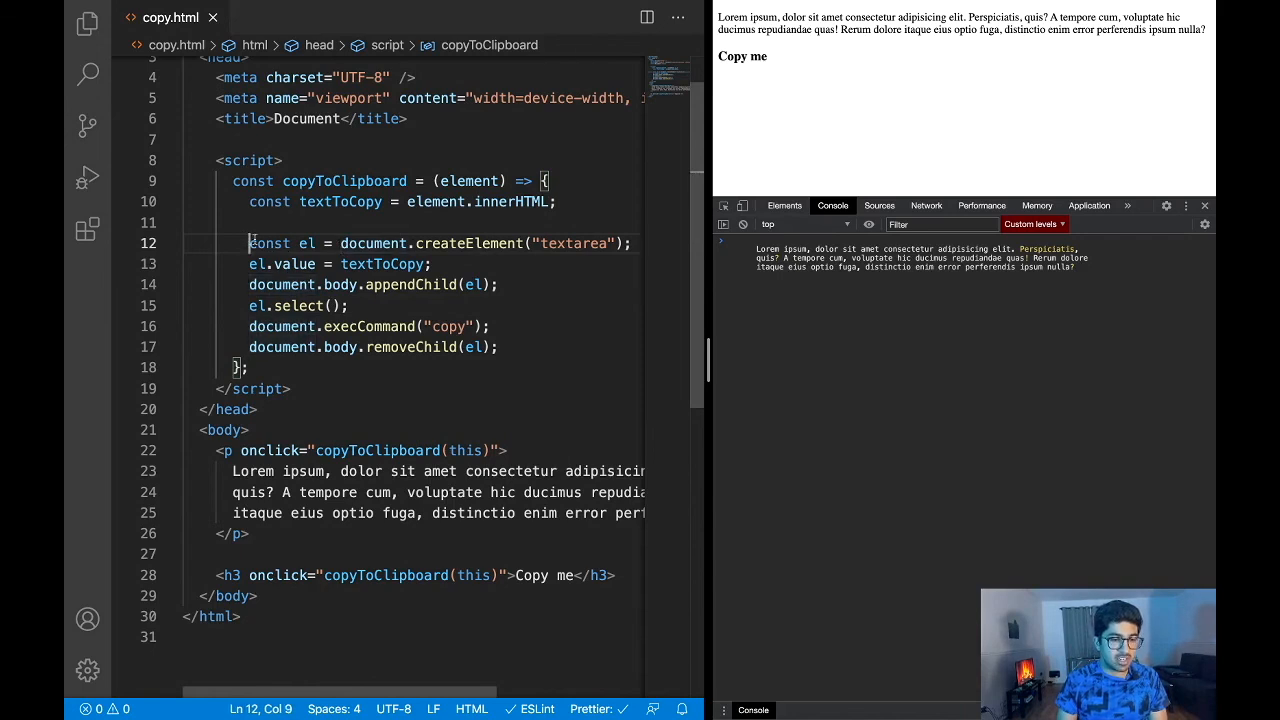
Drag-select lines 12–17, the textarea create-copy-remove code, to review it.
left_click_drag(250, 243, 498, 347)
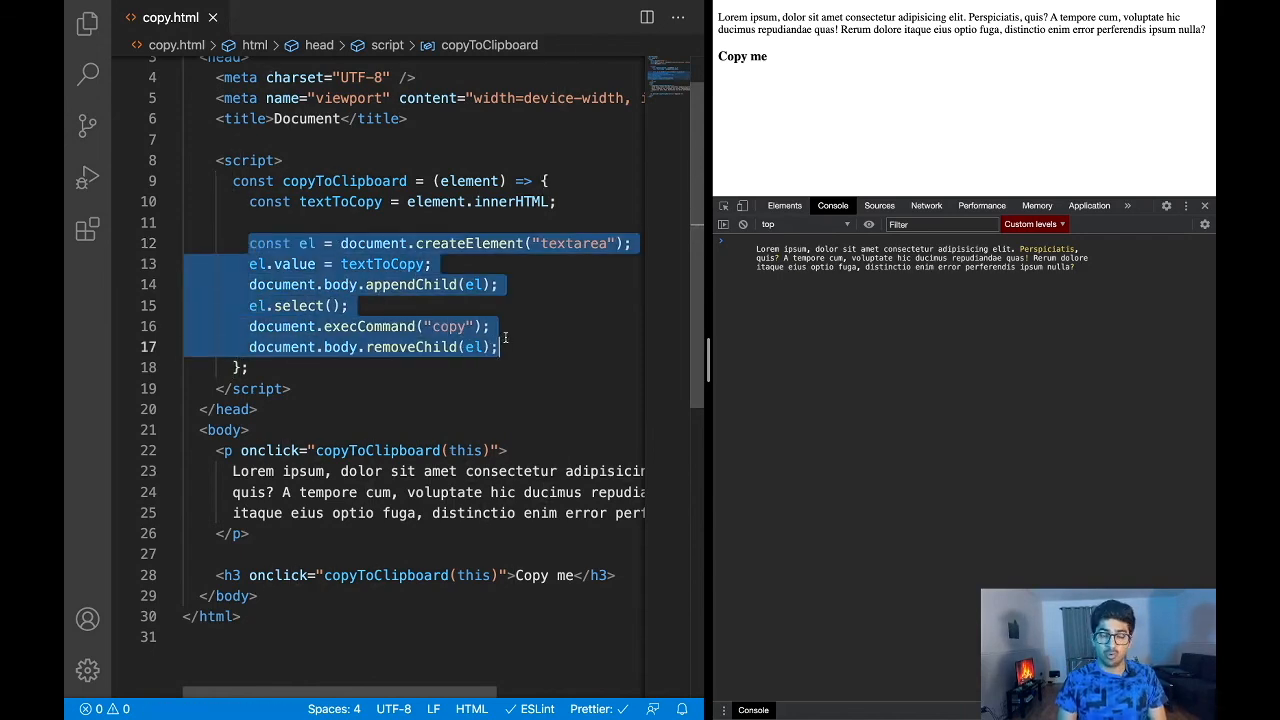